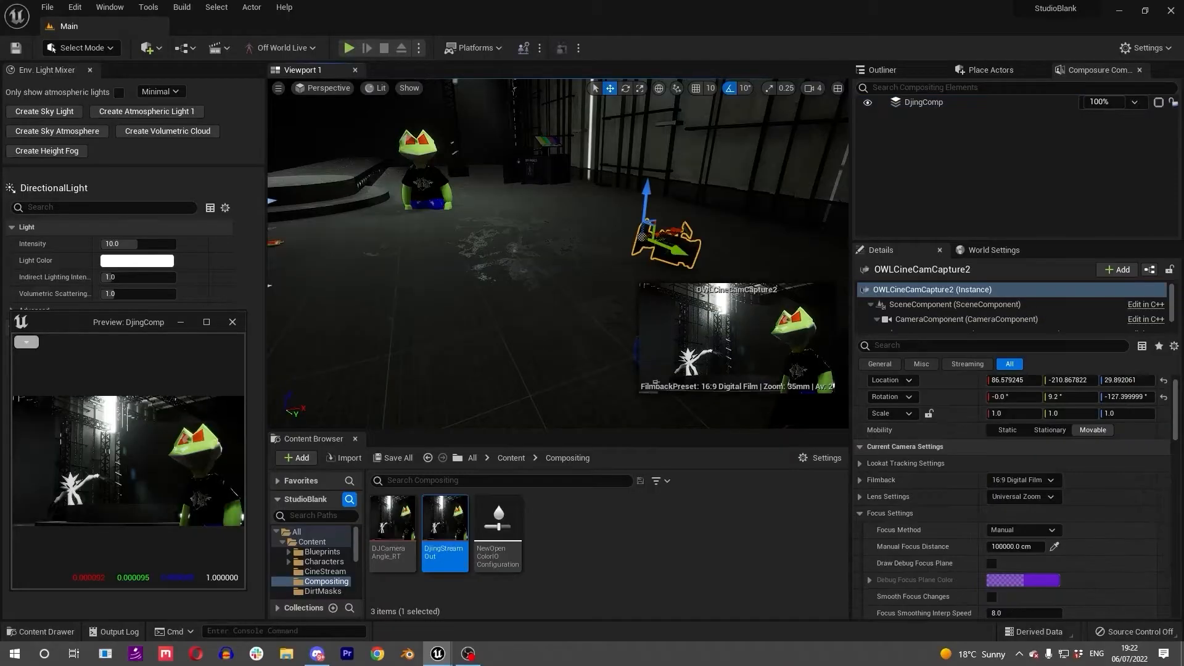
Step: Select the DjingComp composite in the Composure Compositing panel
right_click(664, 257)
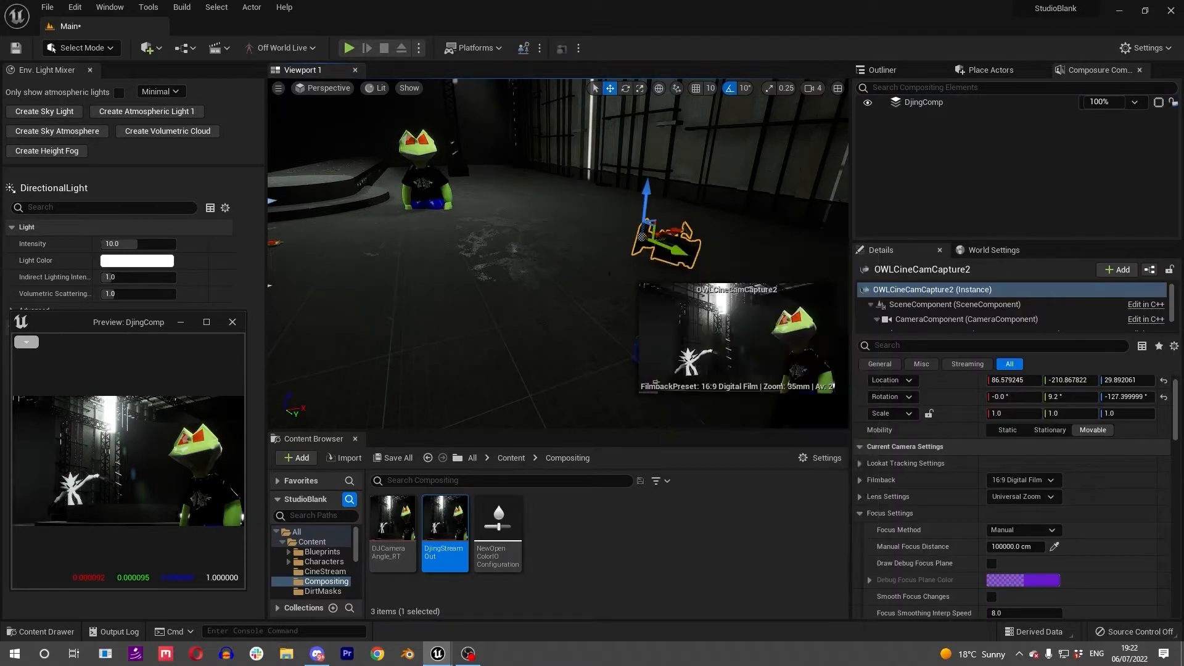
click(923, 102)
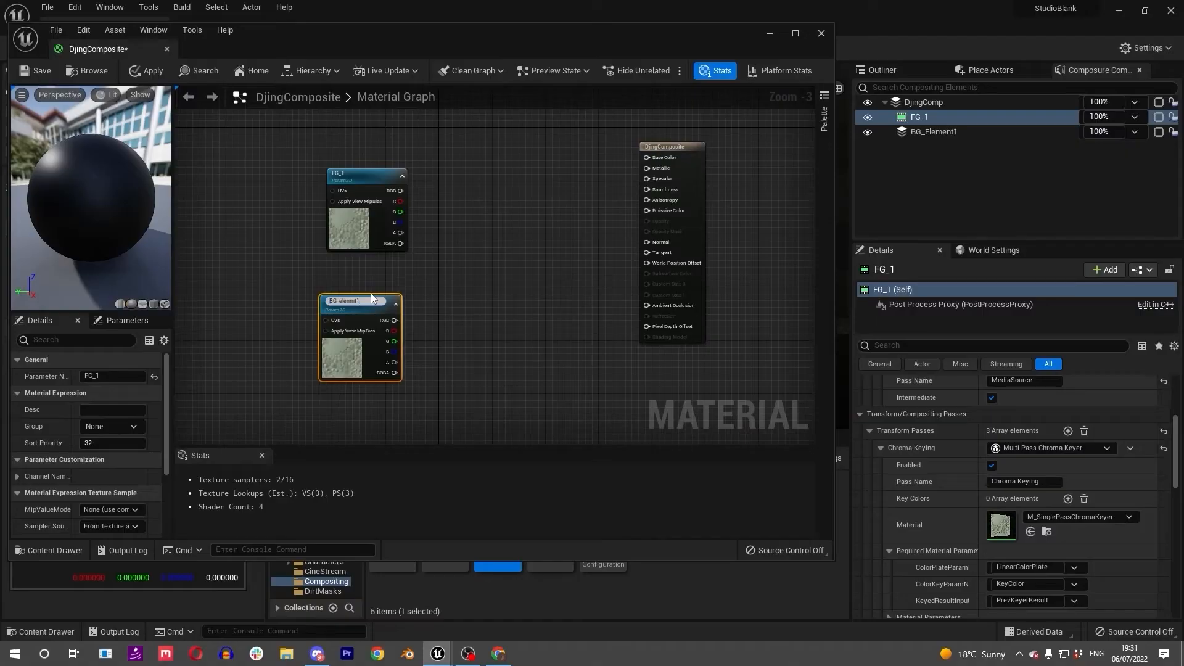
Step: Browse the CX_Utility folder and look at the CX_Chrominance and CX_HSL2RGB utility materials
click(671, 180)
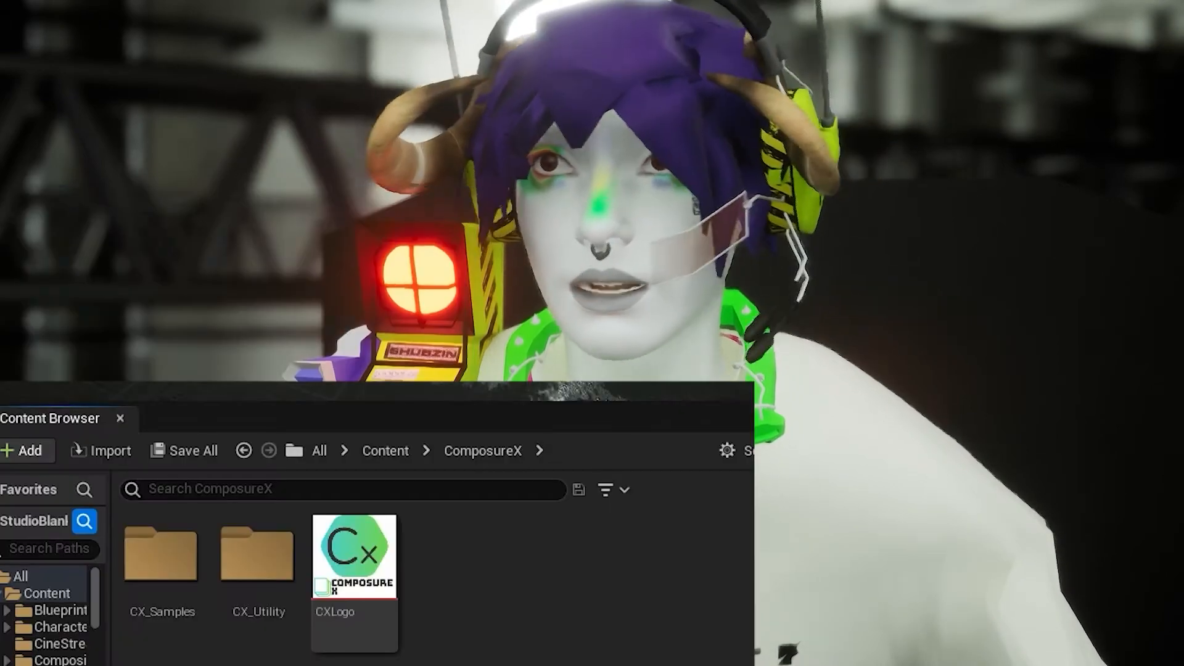
mouse_move(256, 554)
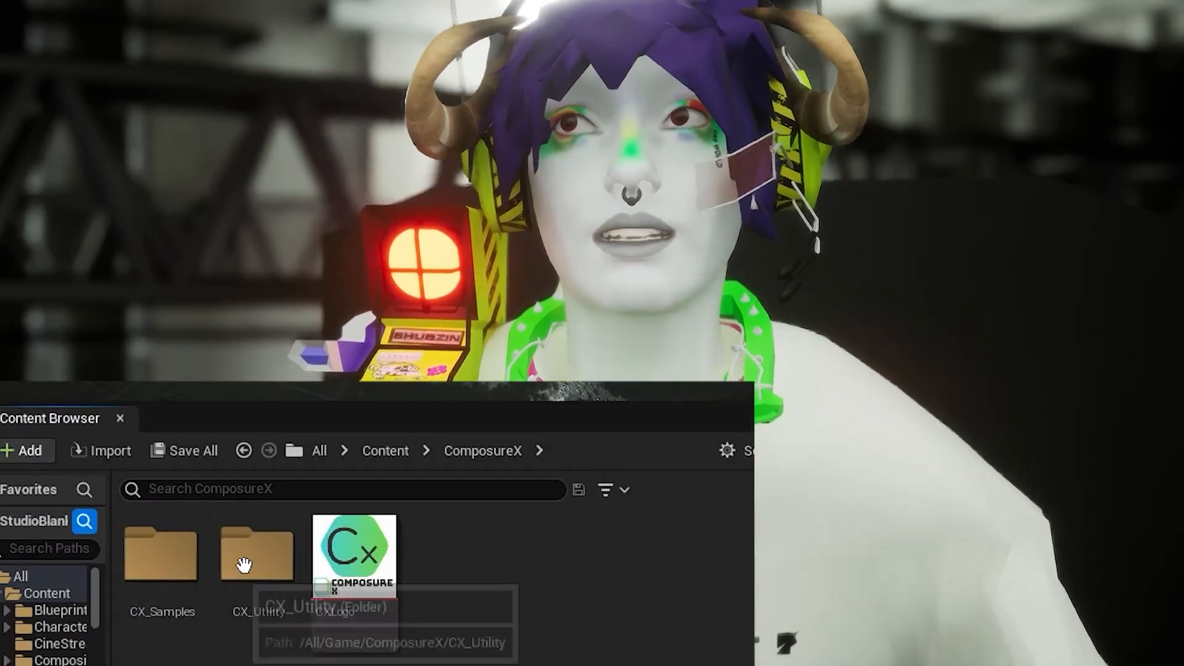
double_click(256, 554)
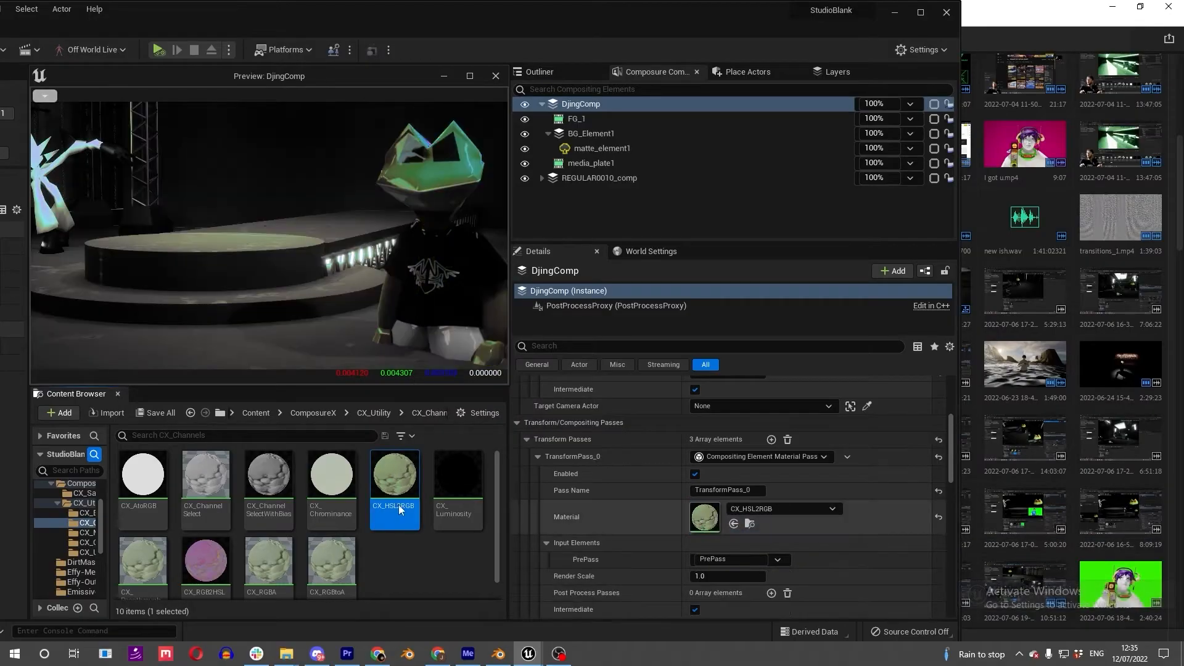
click(330, 473)
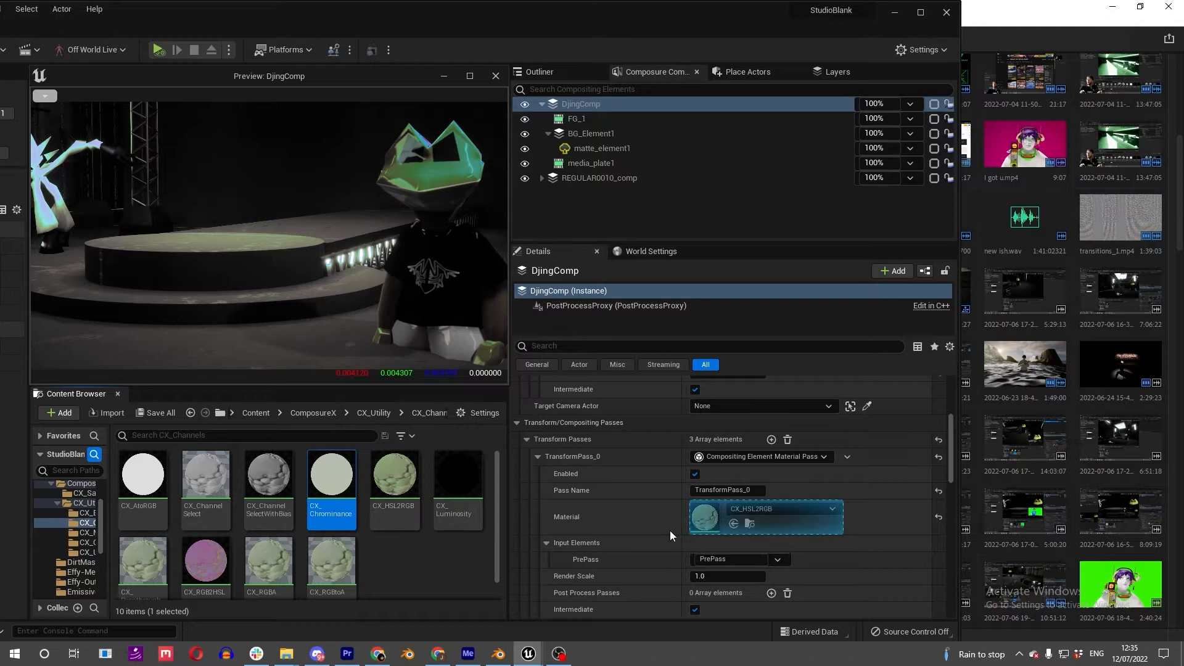
click(331, 559)
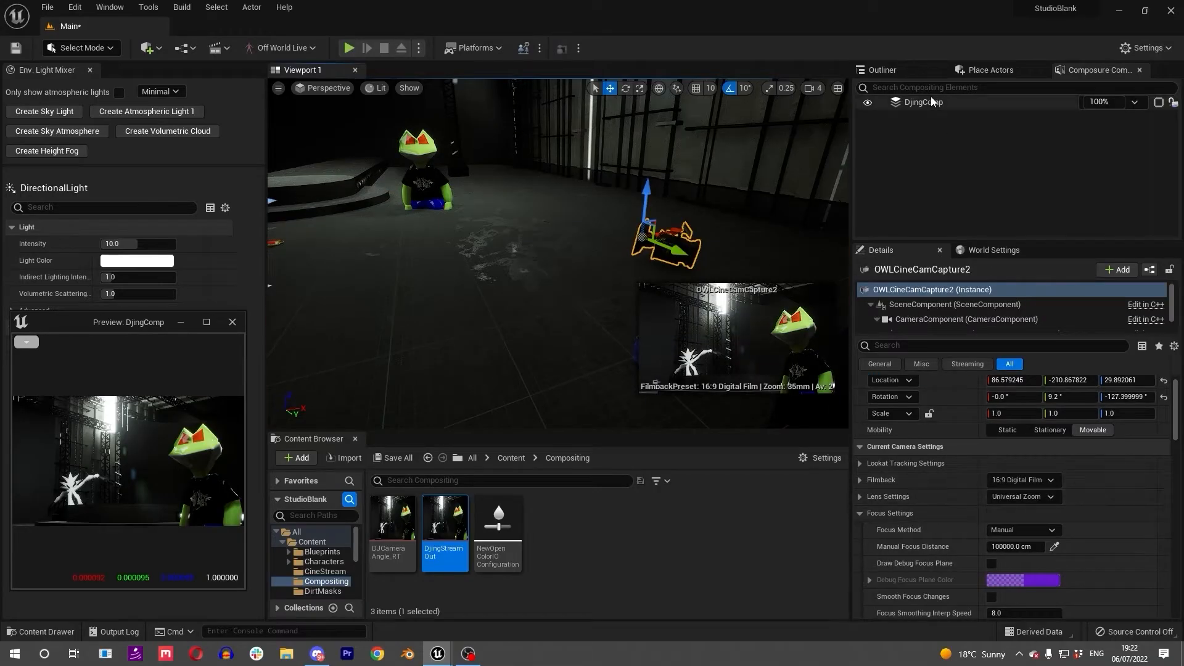
Step: Add a Media Plate layer element under DjingComp and name it FG_1
click(922, 102)
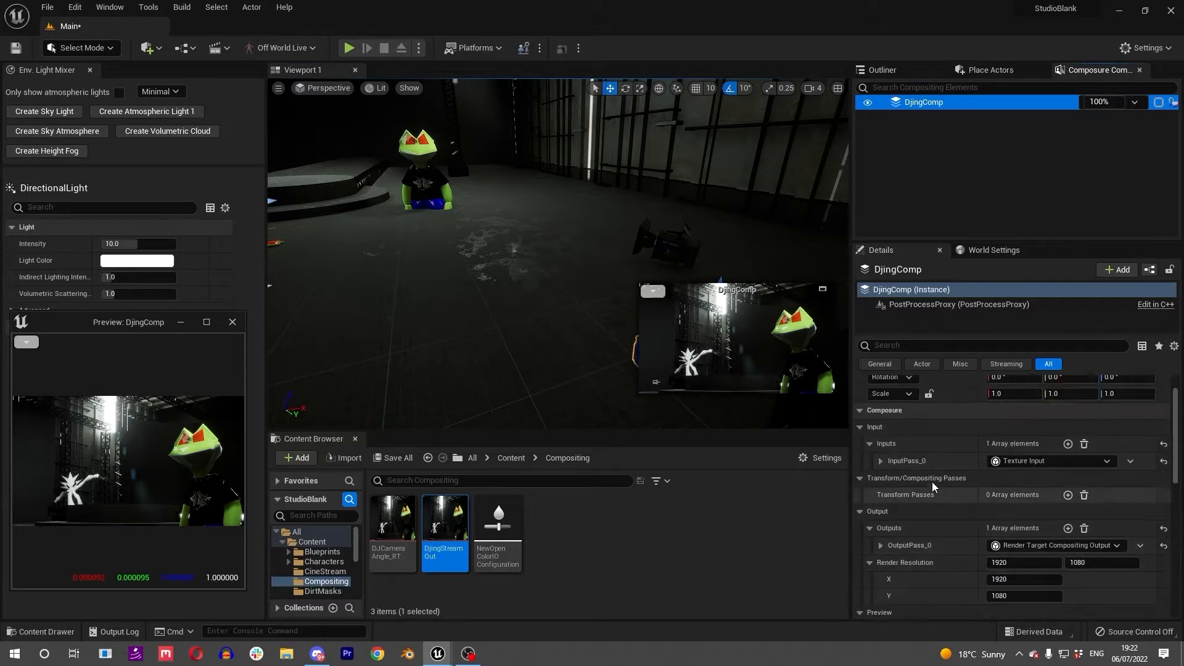
right_click(923, 103)
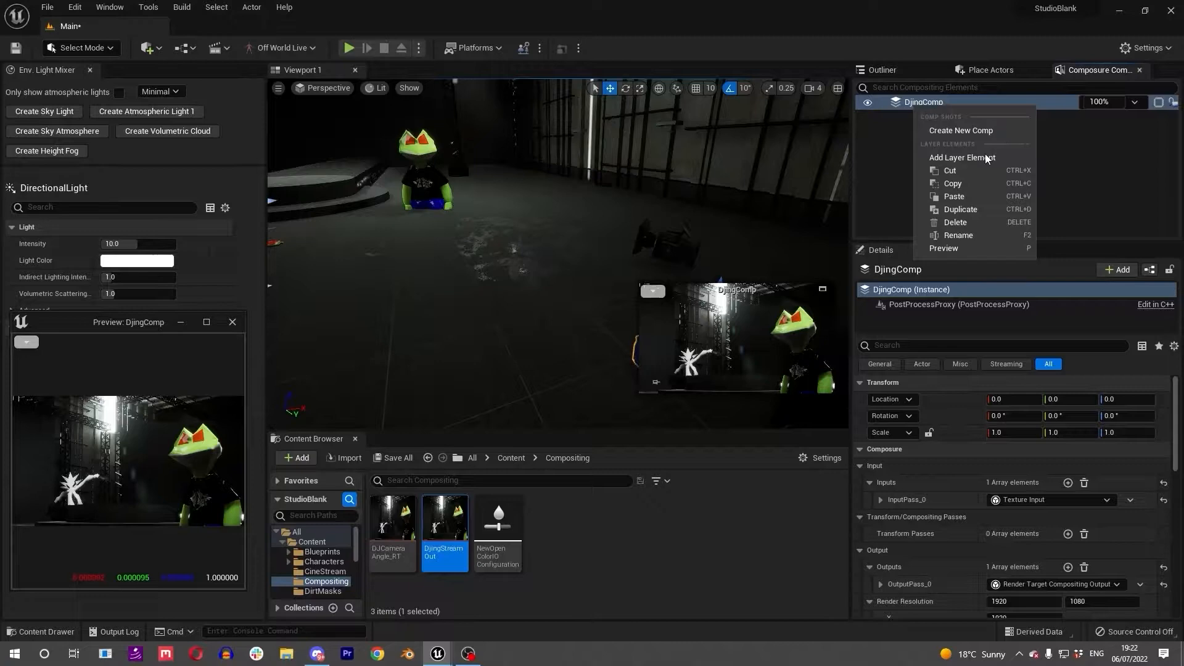
click(963, 157)
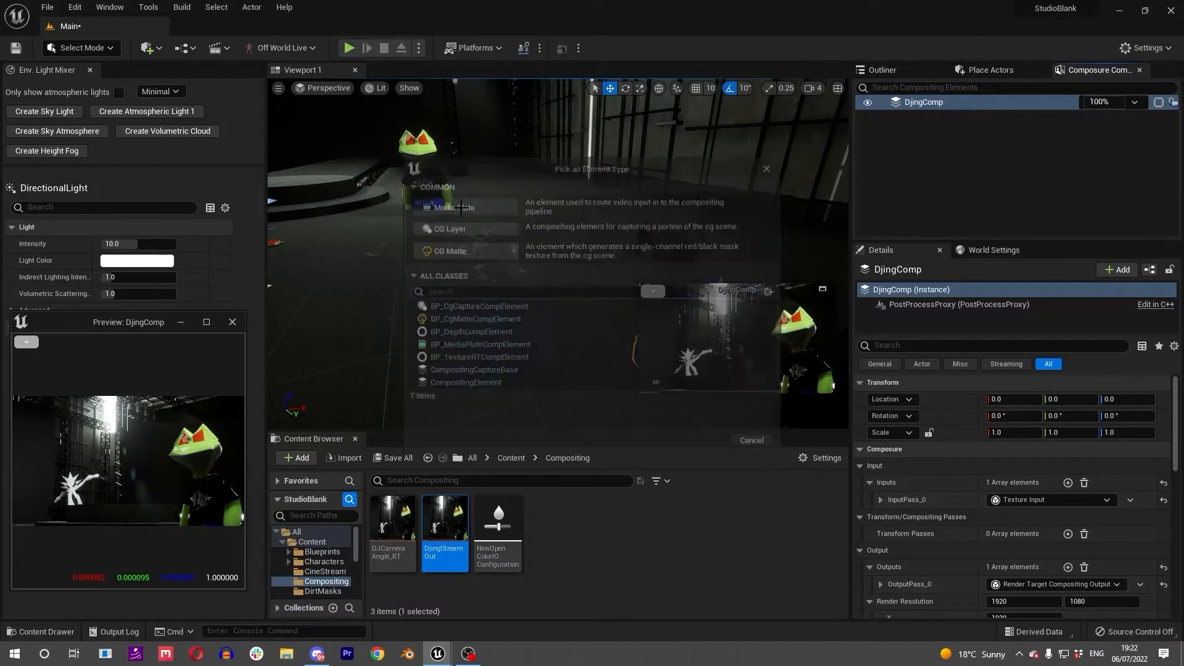
click(454, 207)
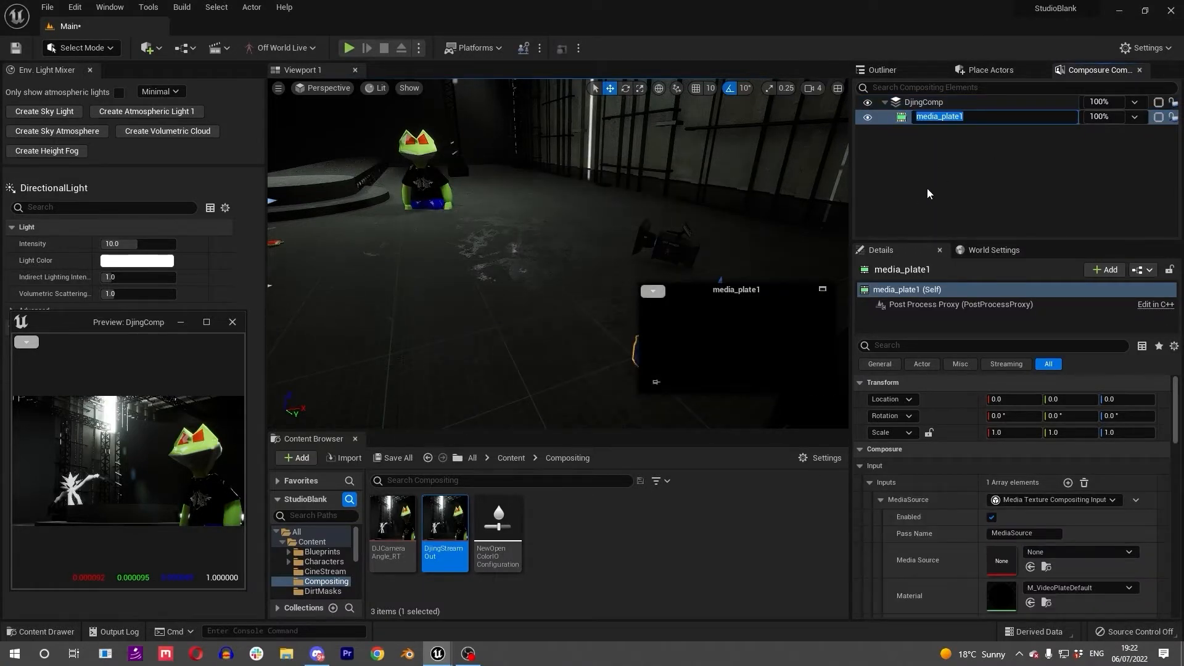
text(FG_1)
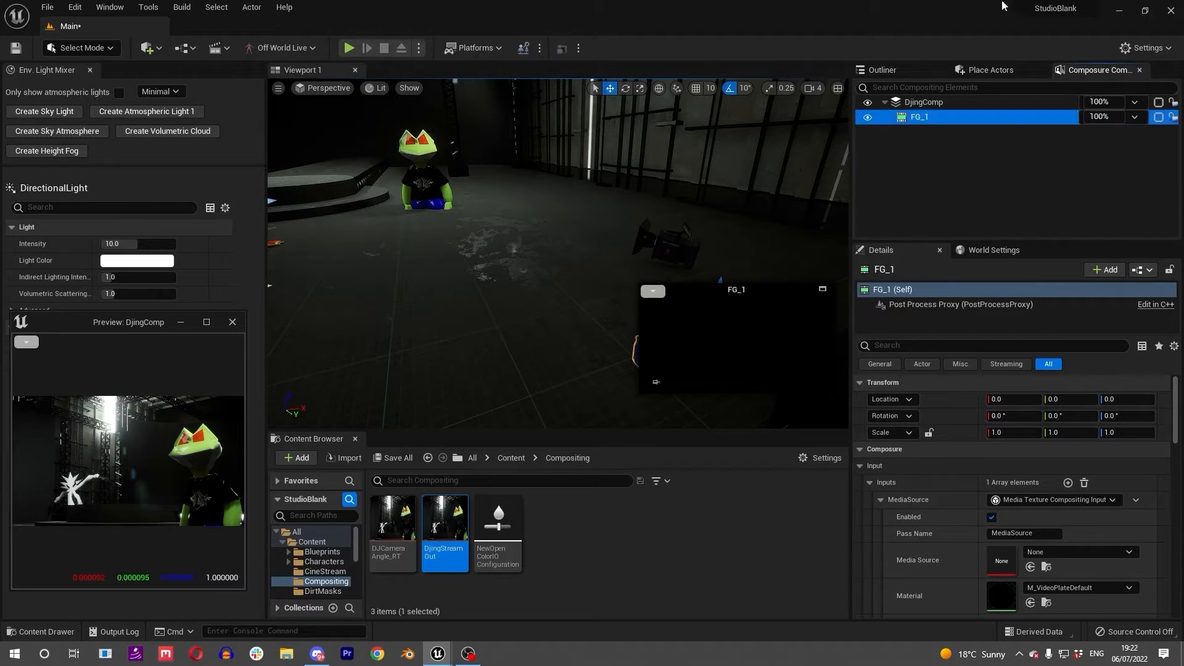
mouse_move(963, 214)
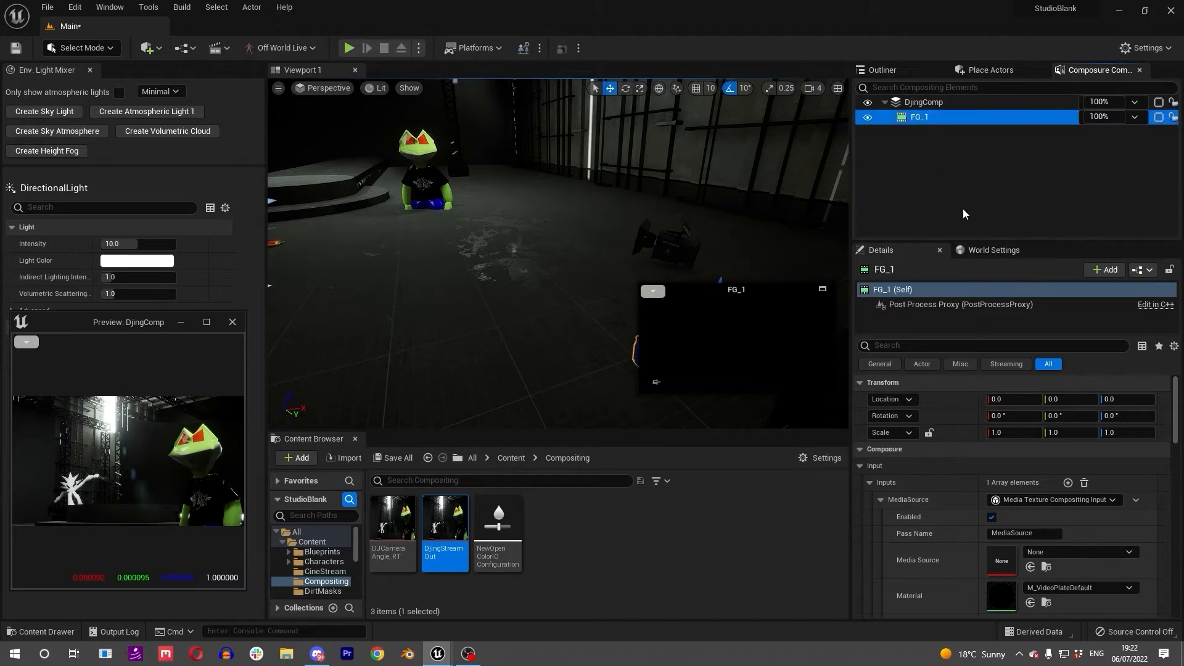
scroll(down, 3)
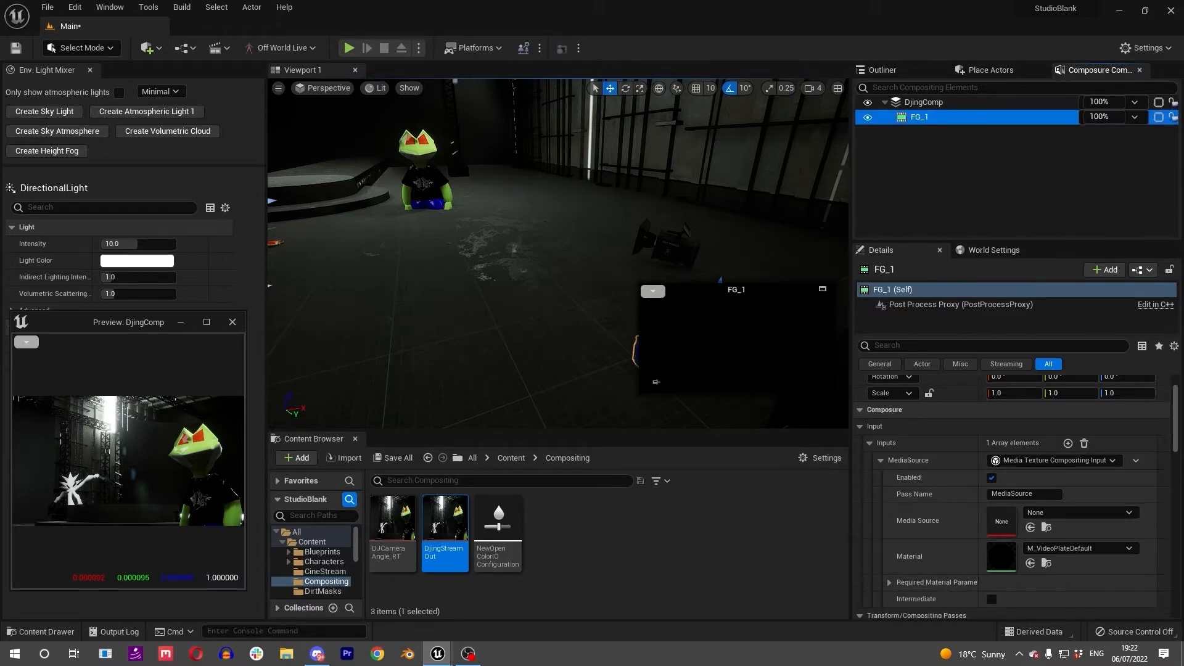
Step: Find the Spout receiver in the Outliner and save a new DJ_RT render target in Compositing for its feed
click(467, 654)
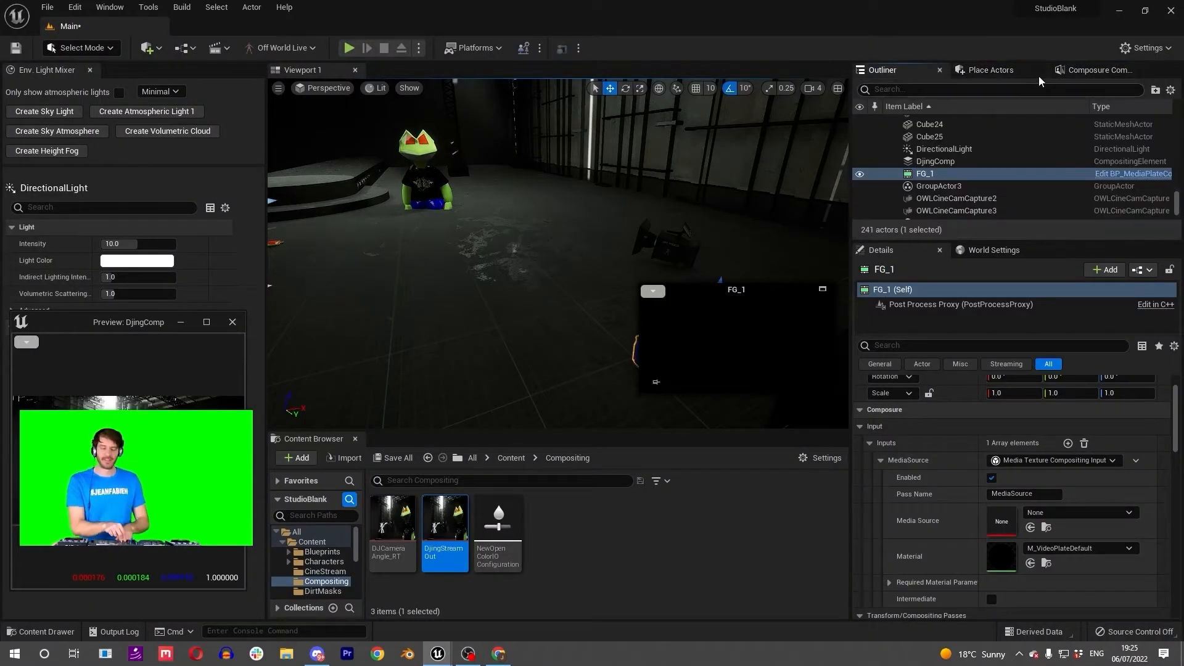
text(send)
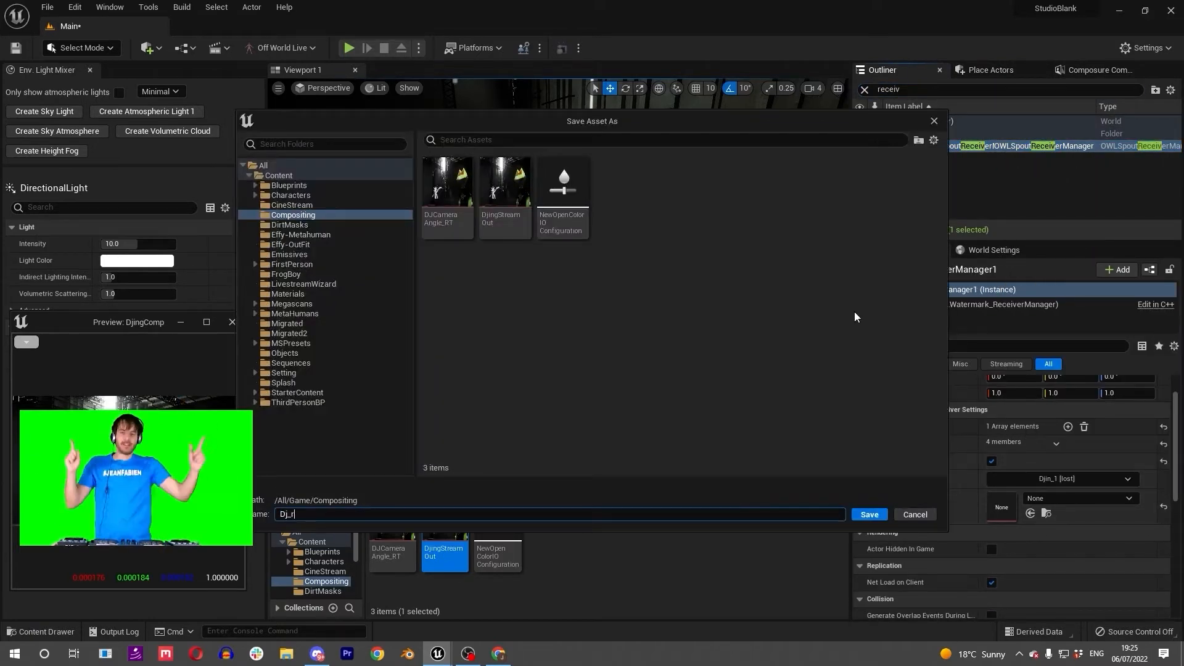
click(867, 514)
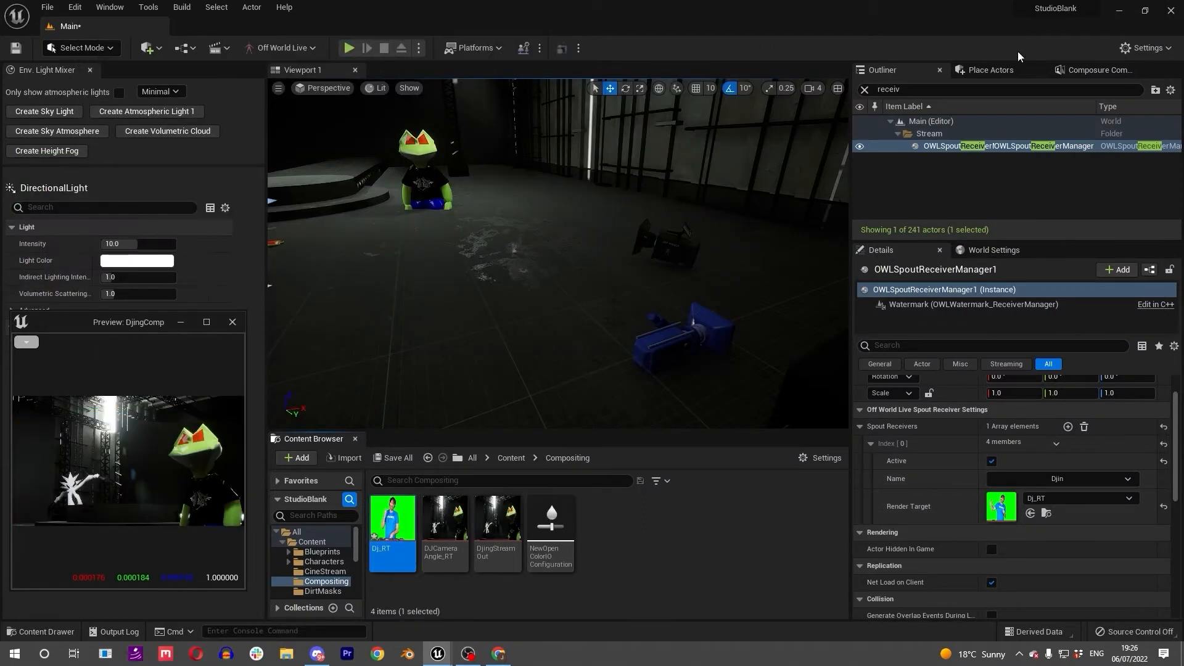
Step: Switch FG_1's media source to a Texture Input fed by DJ_RT
click(1098, 69)
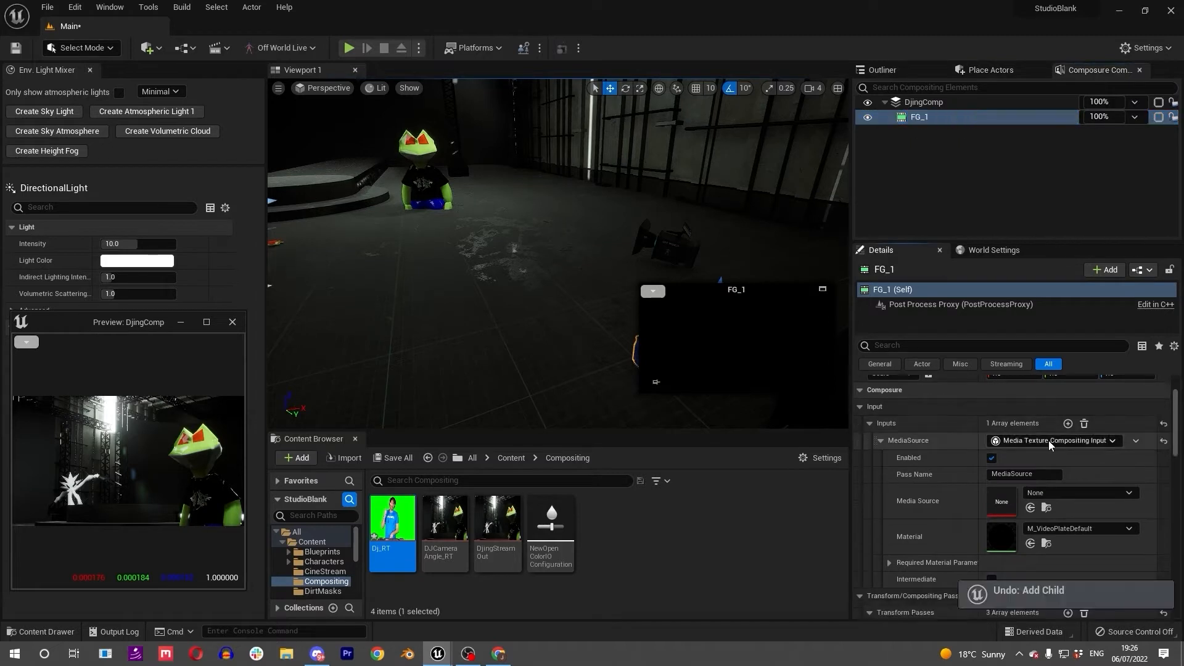
click(1055, 440)
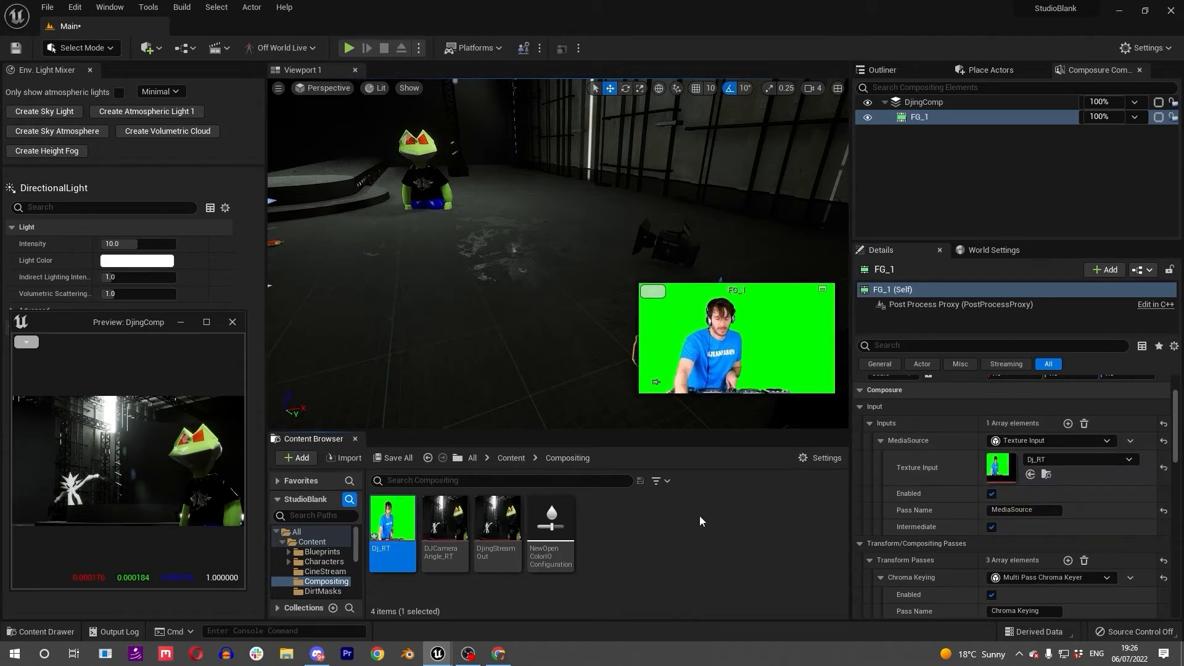
right_click(923, 102)
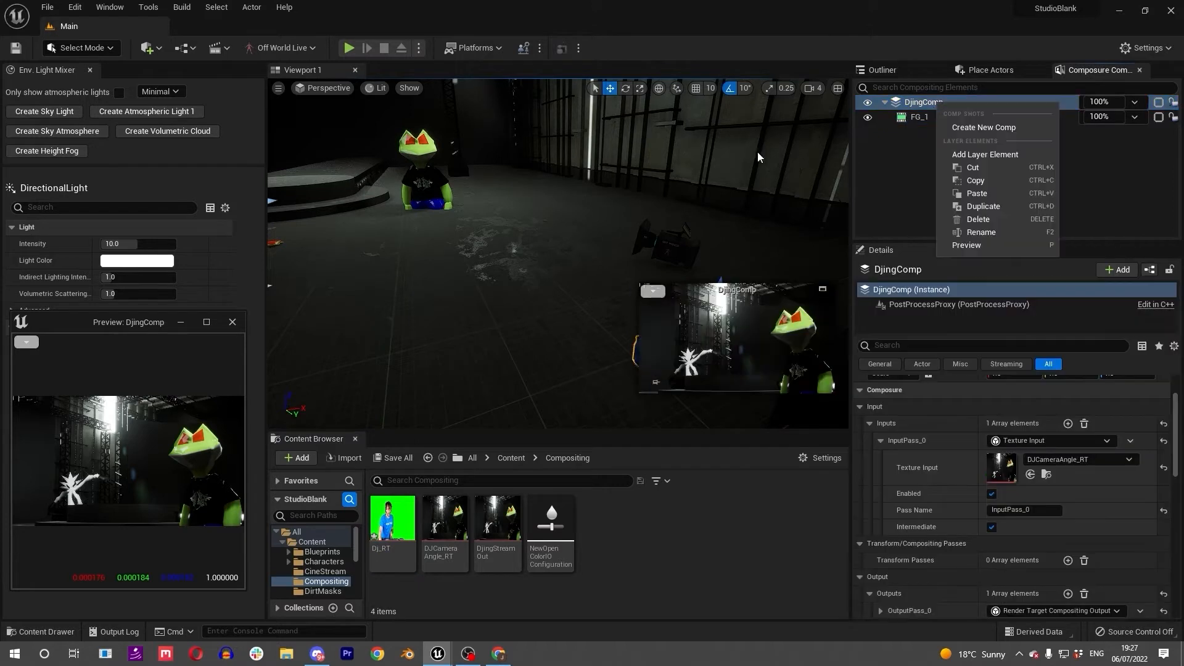
Step: Add a plain CompositingElement layer under DjingComp named BG_Element1, then view FG_1's settings
click(985, 154)
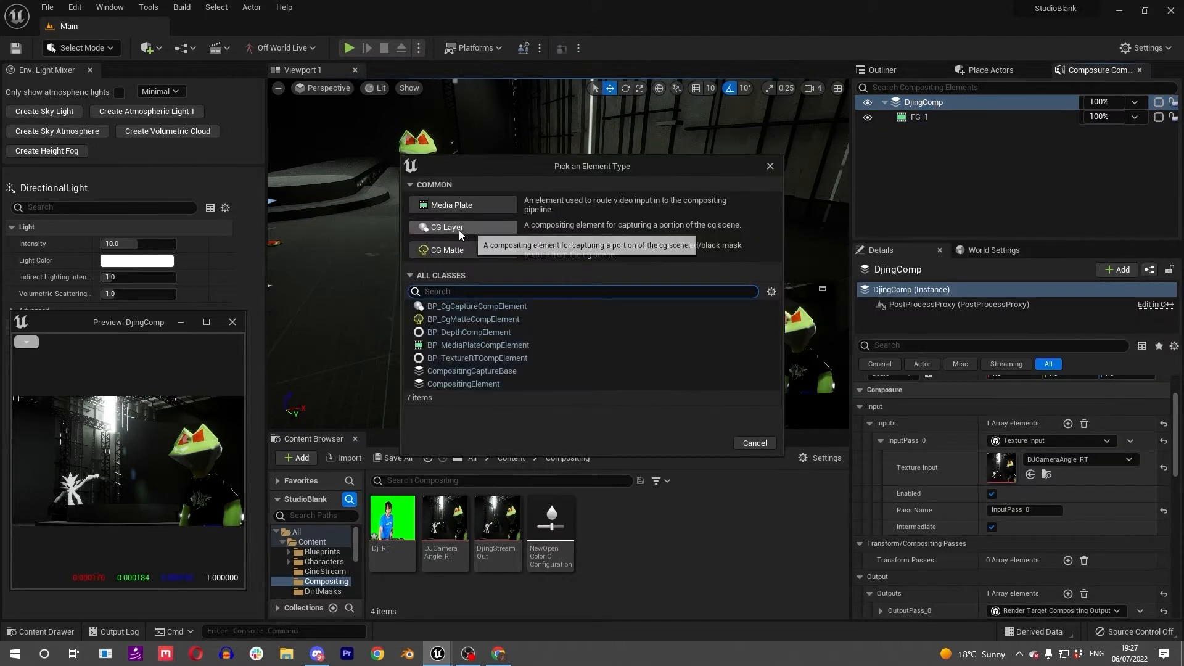
click(462, 383)
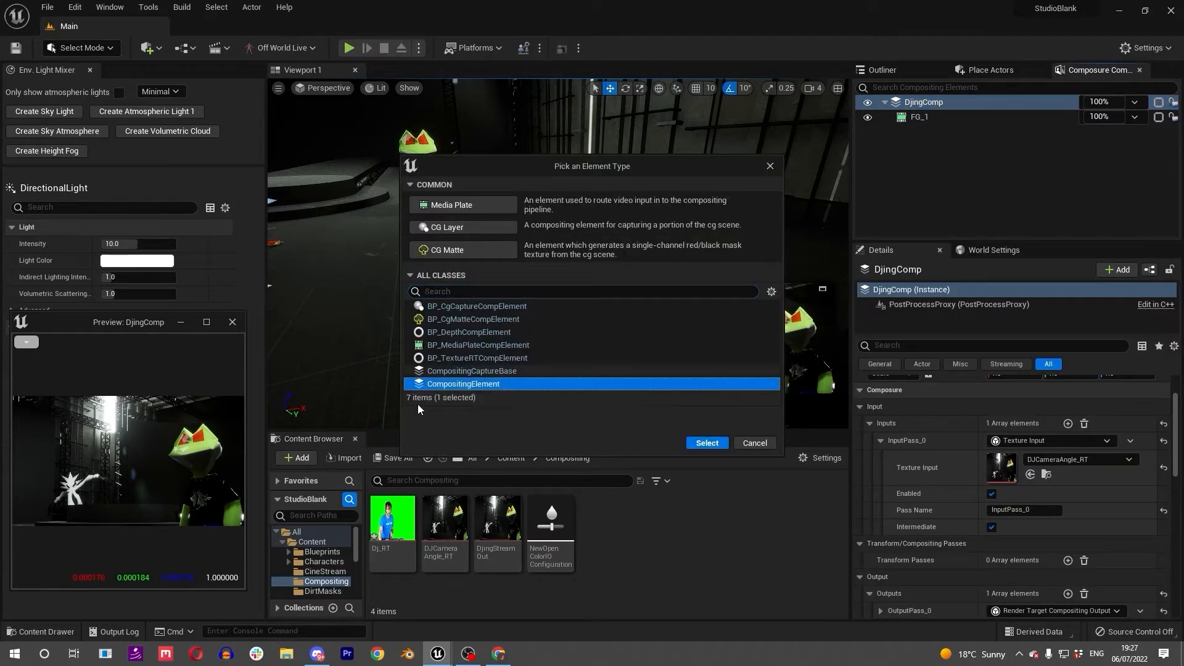
click(706, 443)
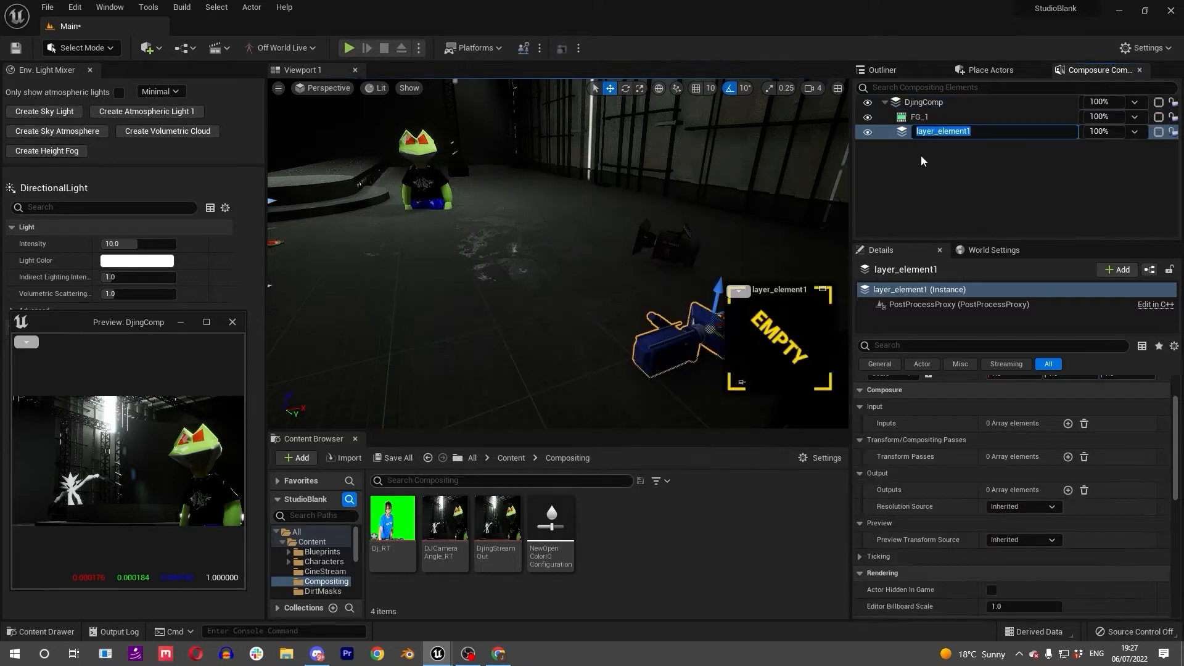
text(BG_Element1)
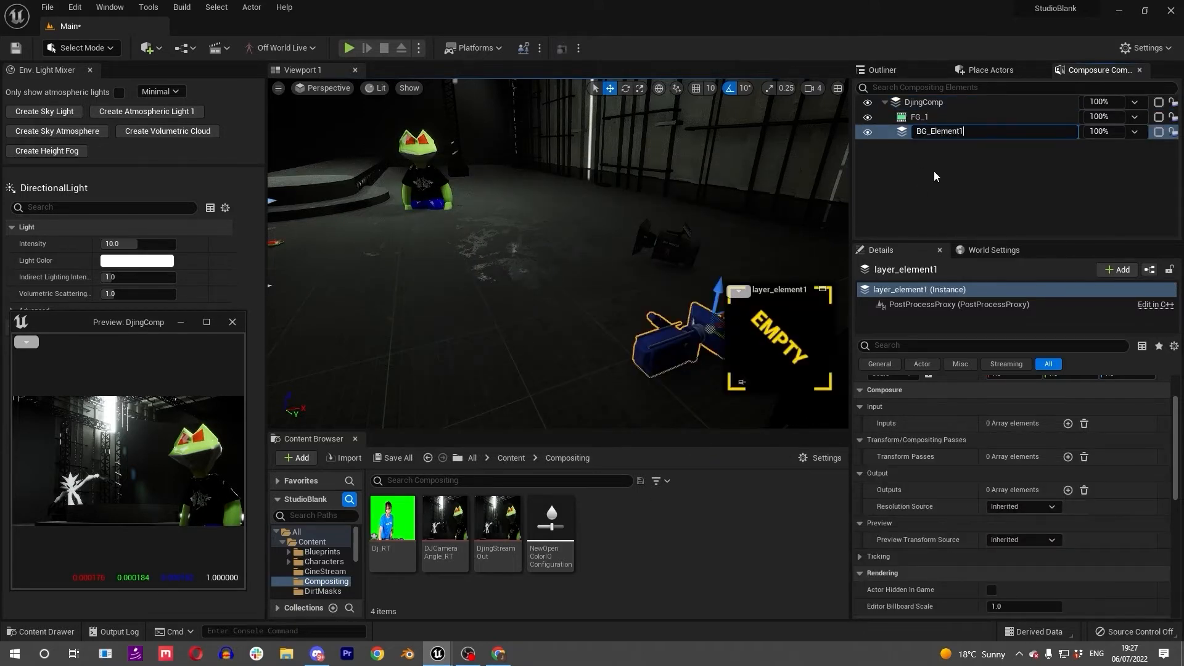
click(1068, 423)
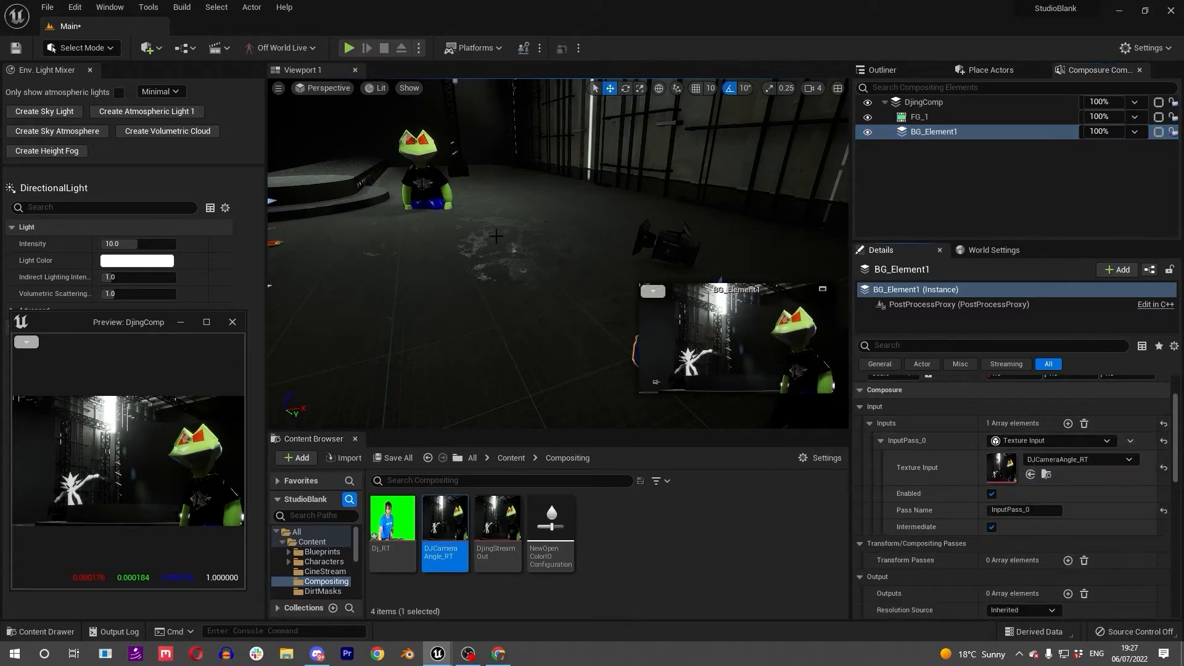
click(919, 116)
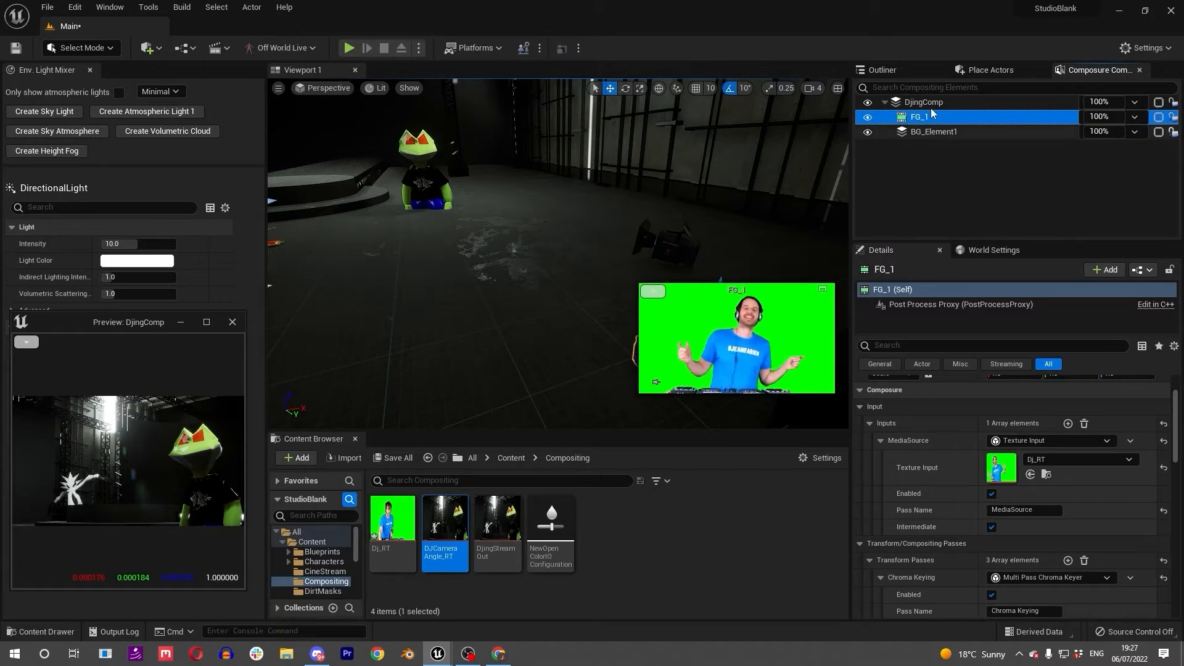
Step: Inspect BG_Element1 and toggle FG_1's rendering off and back on
click(935, 132)
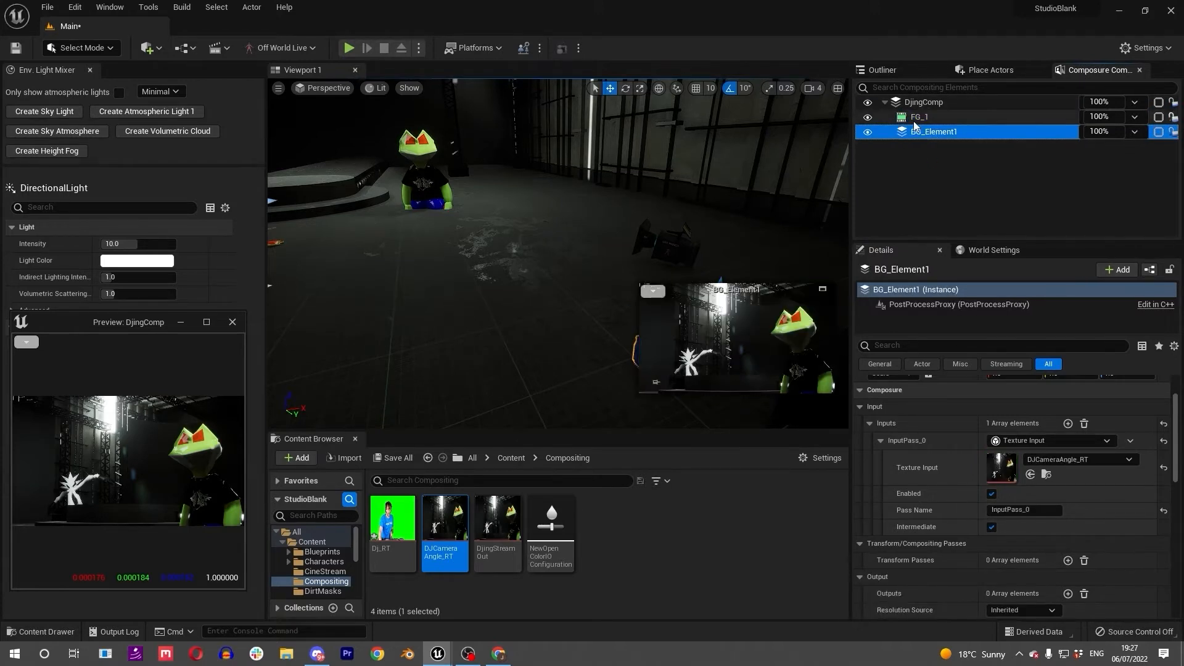
click(868, 116)
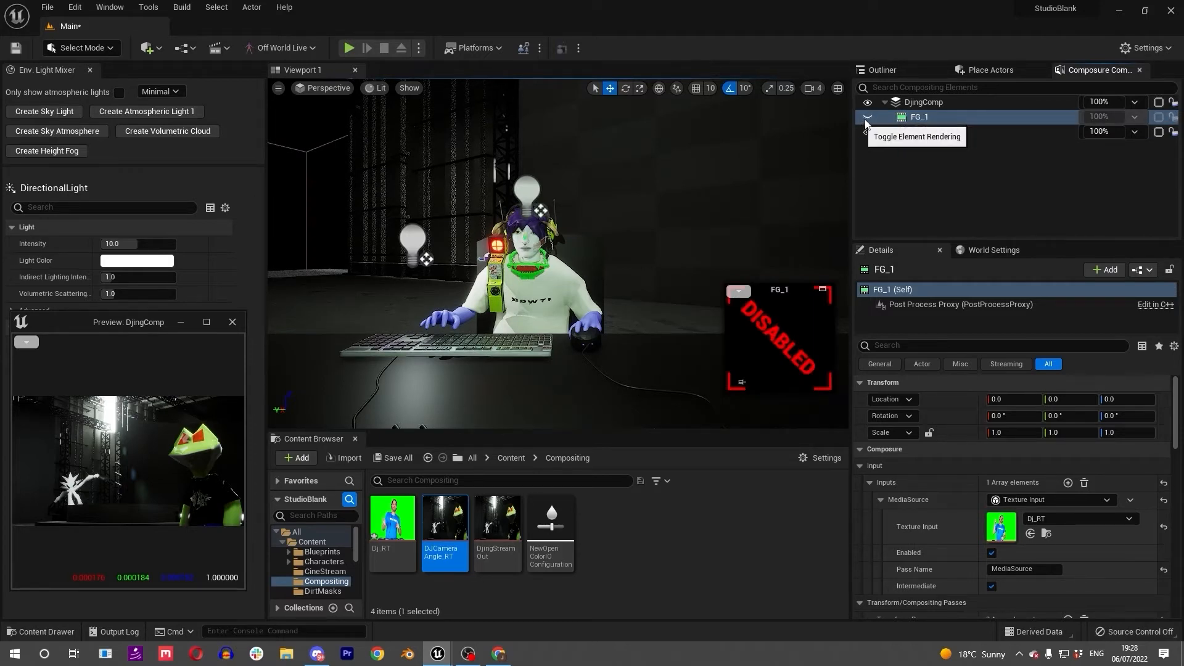
click(867, 116)
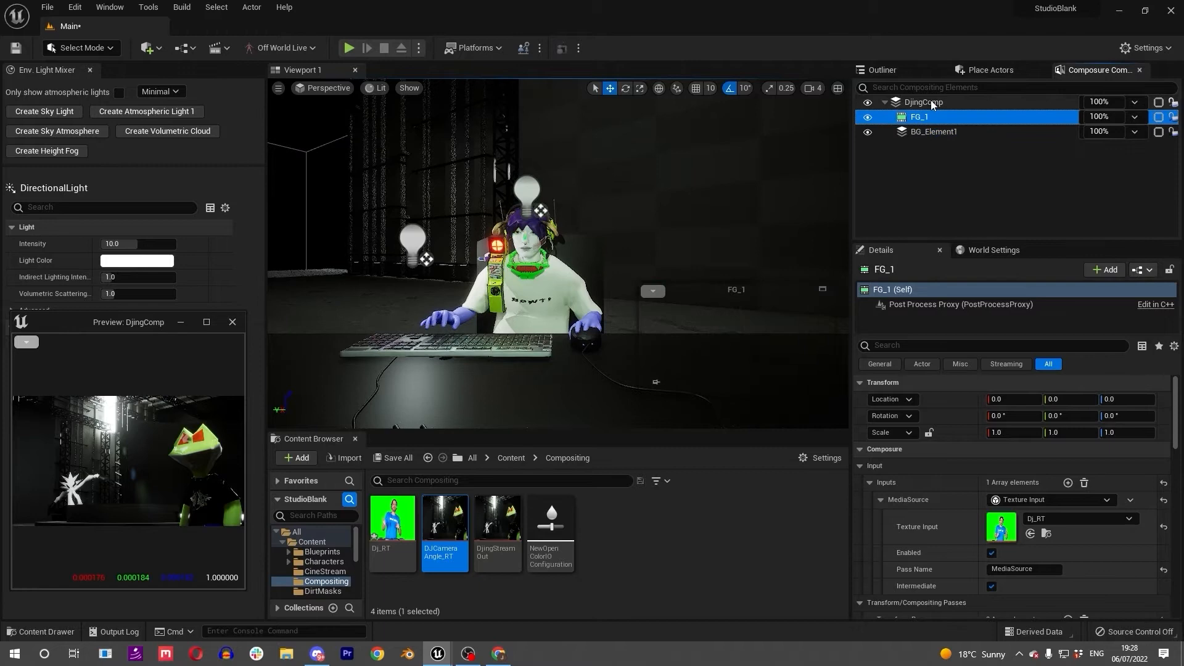
Step: Review DjingComp's camera input, transform passes and render-target output settings
click(923, 102)
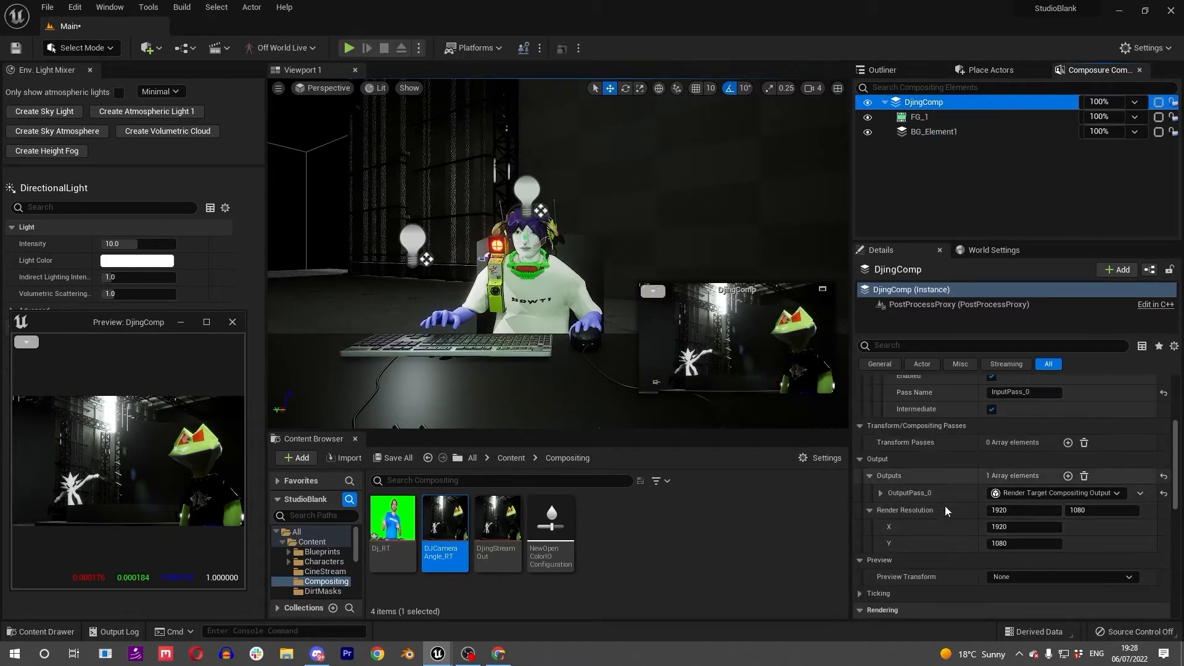
scroll(up, 3)
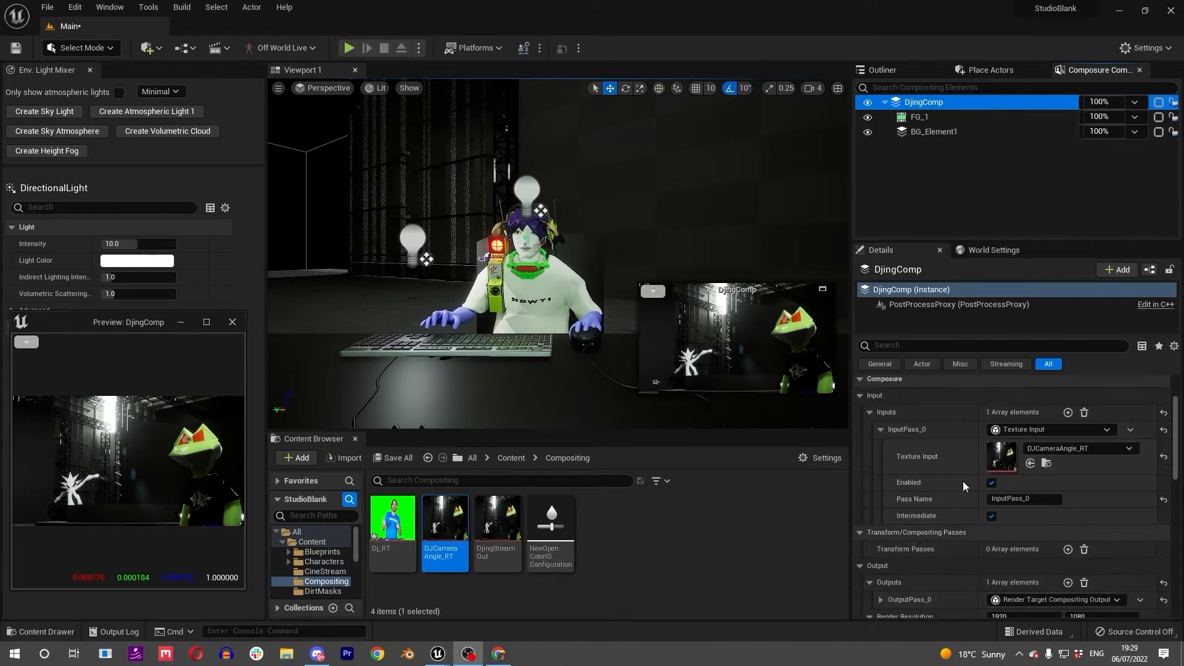
scroll(down, 3)
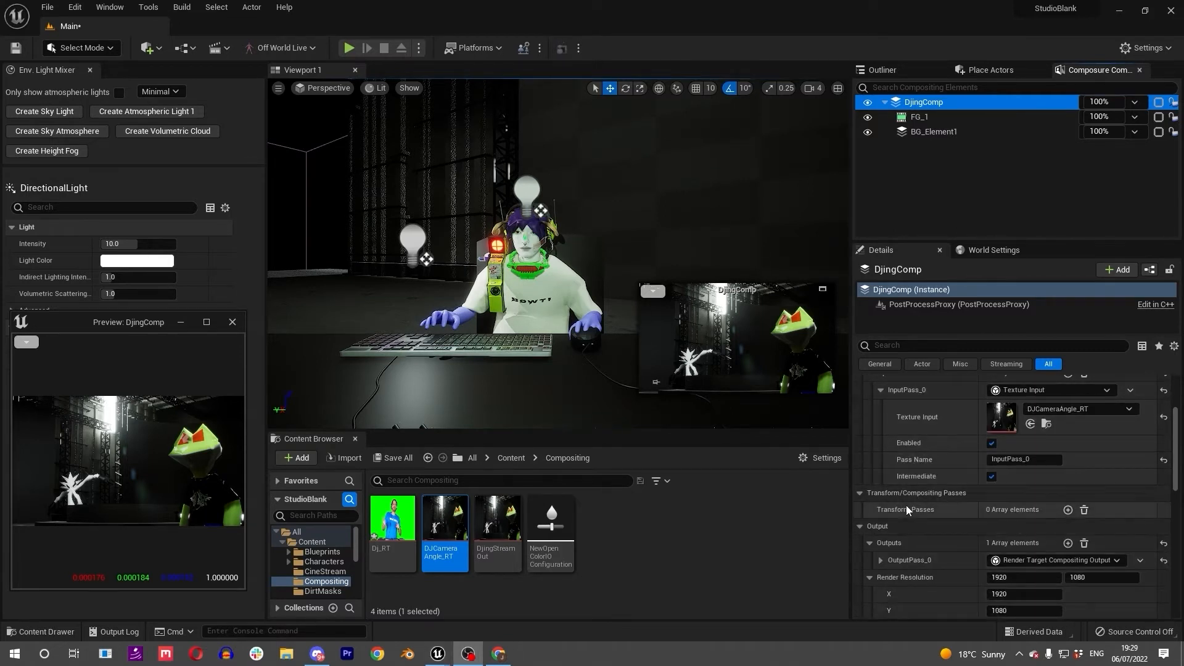
scroll(down, 3)
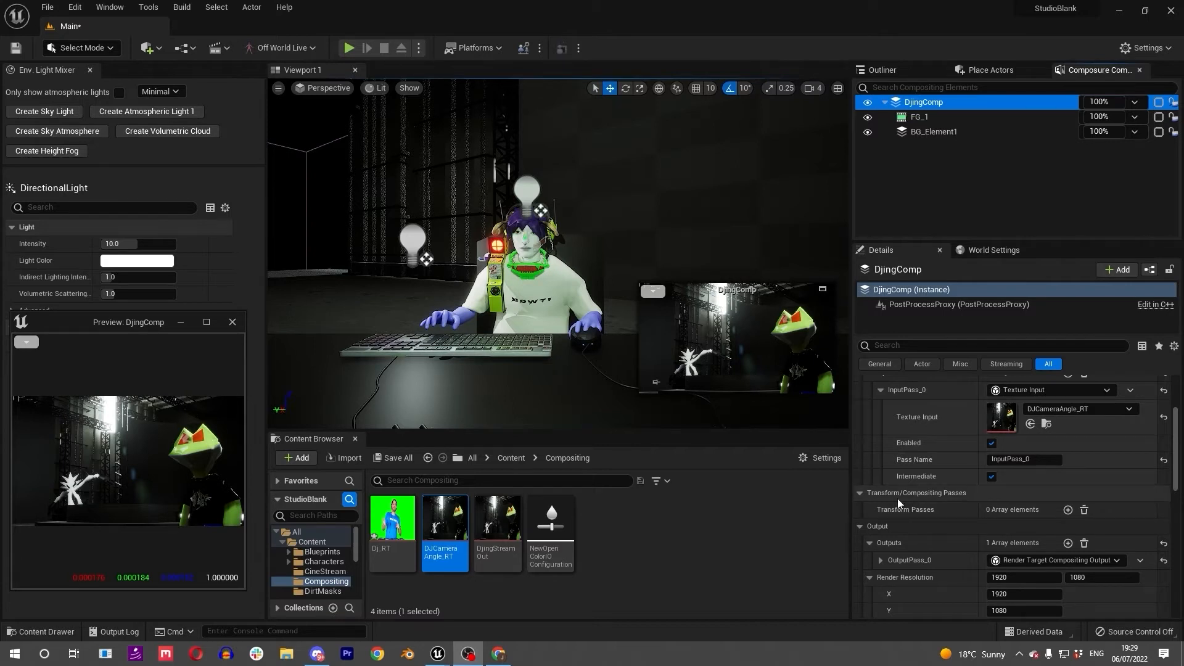
mouse_move(1067, 509)
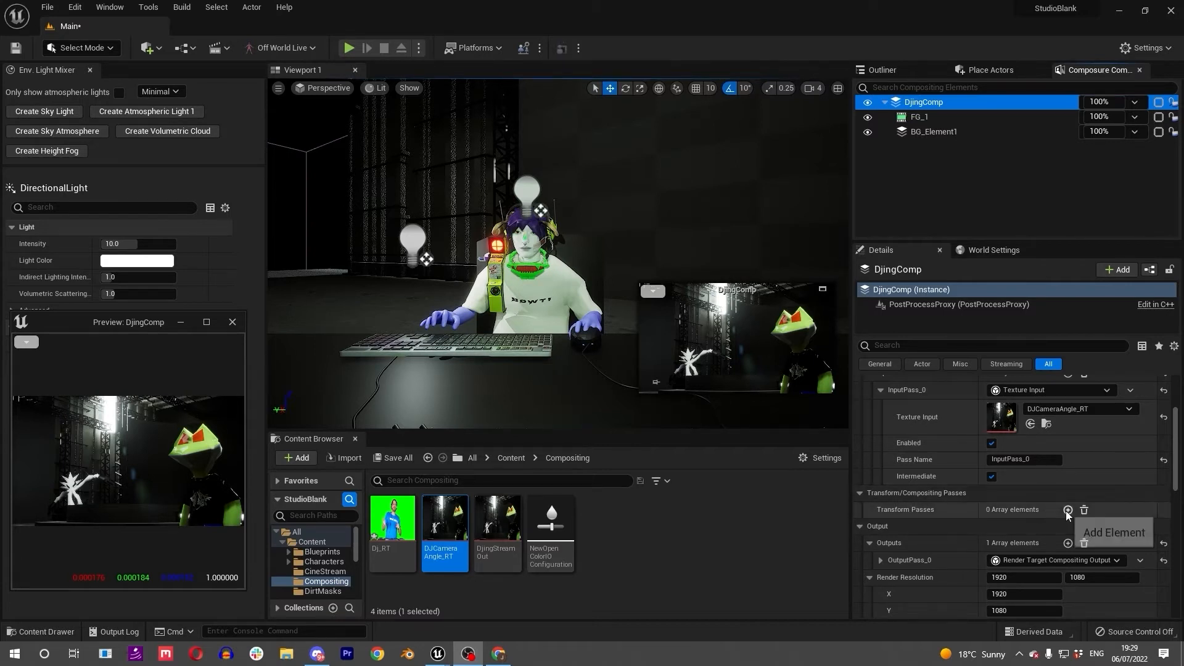
Step: Add a transform pass to DjingComp and set its type to Compositing Element Material Pass
click(1067, 509)
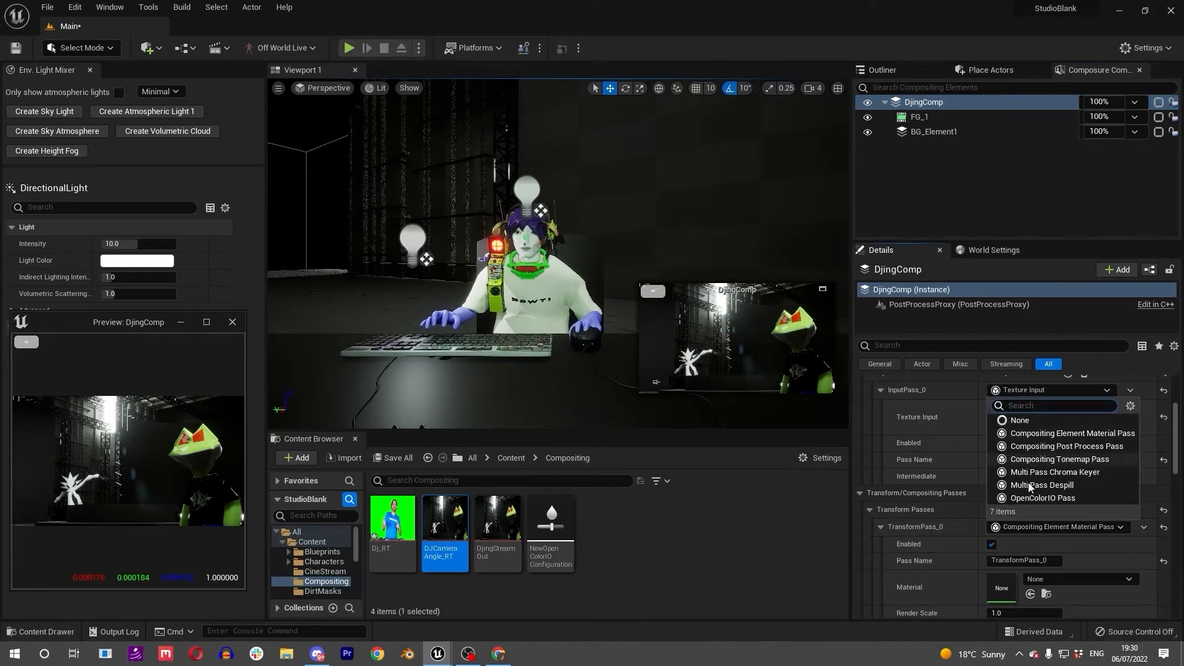
click(1055, 473)
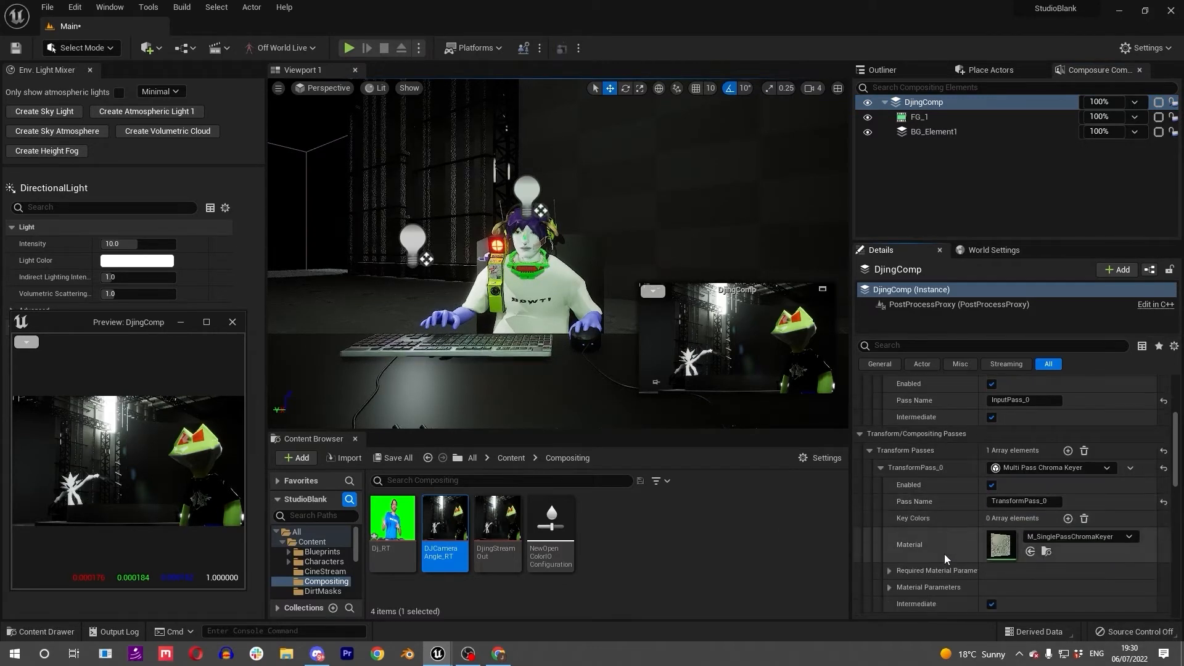
scroll(down, 3)
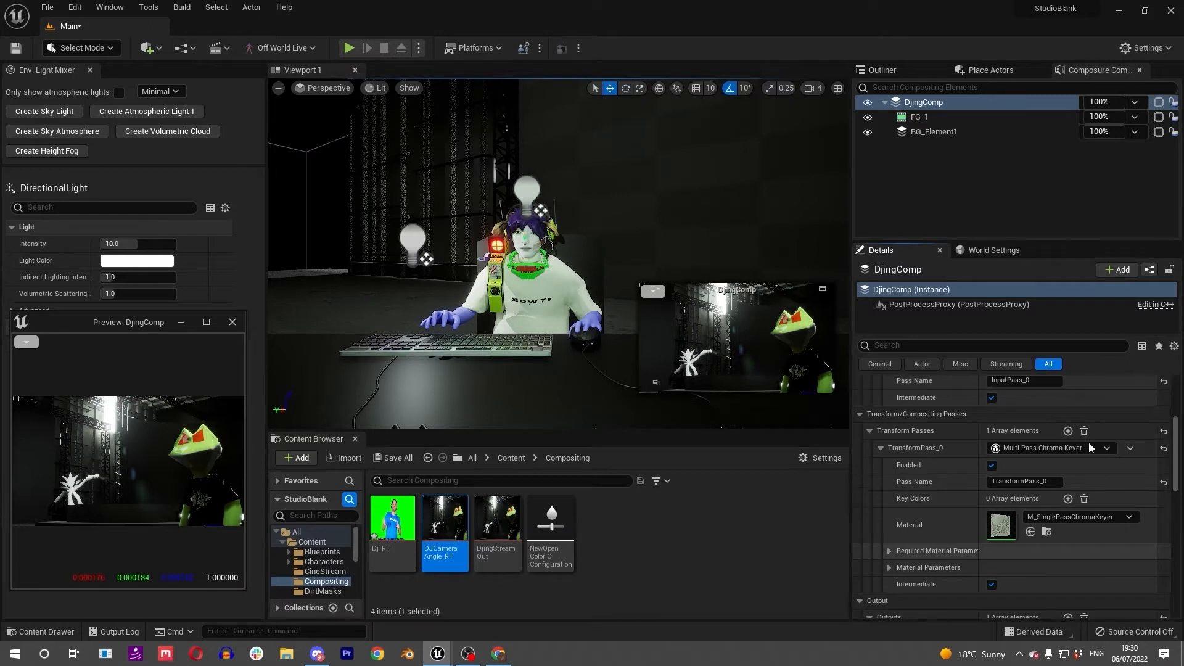
click(1106, 447)
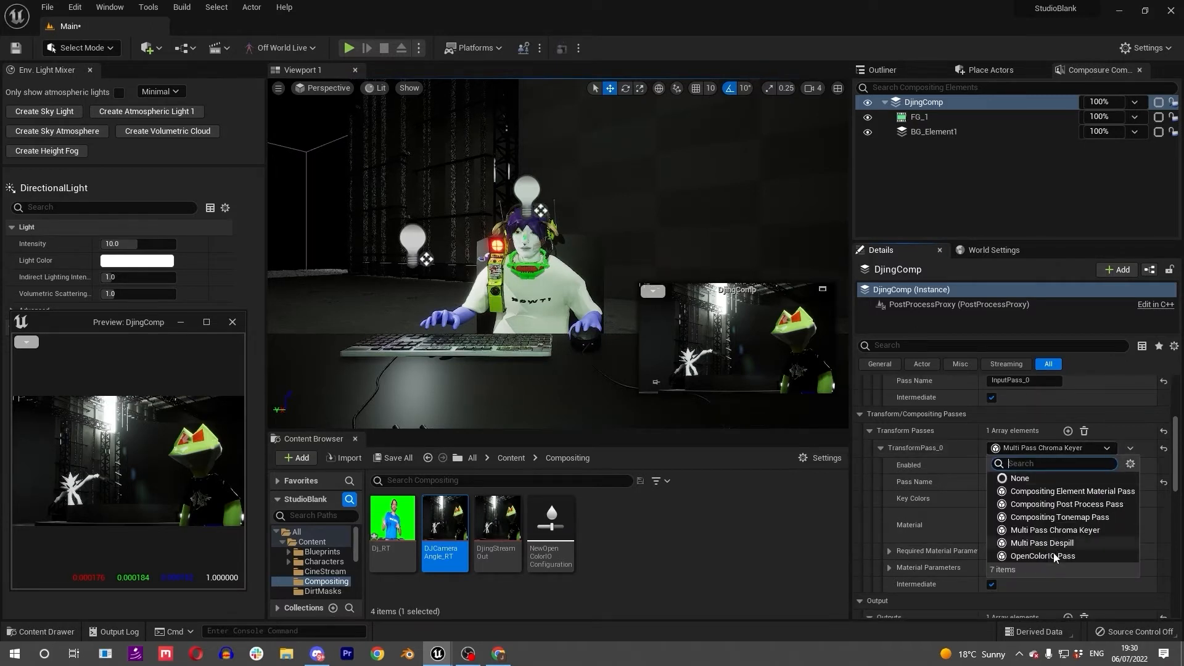
click(1070, 491)
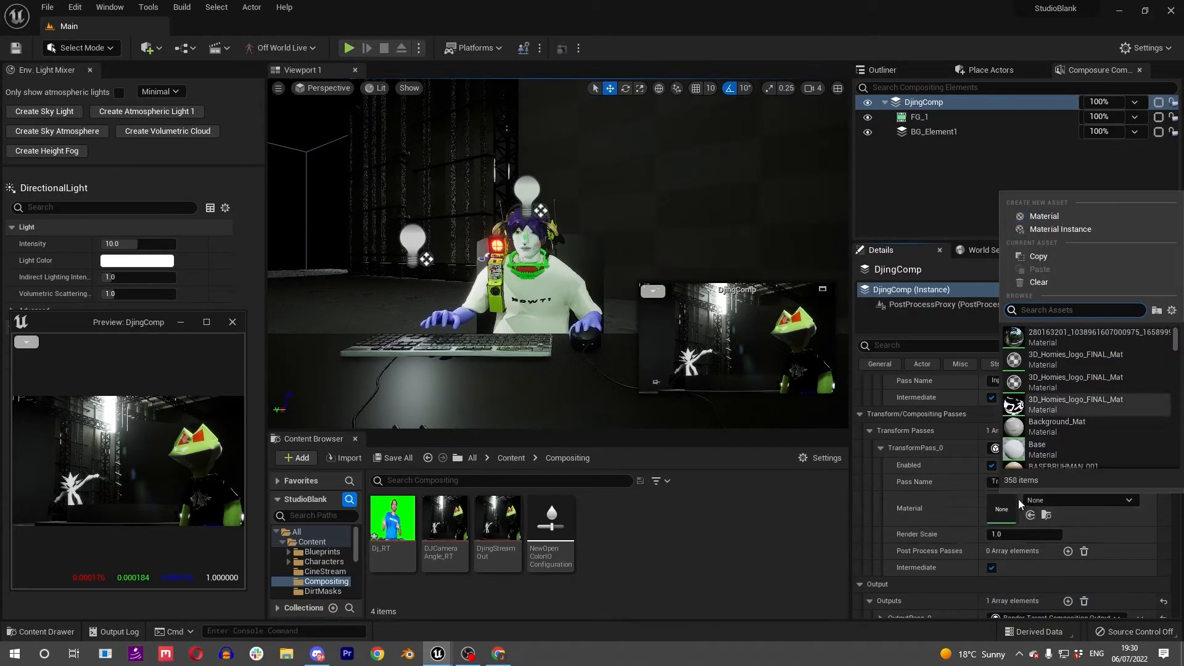
Step: Create a new DjingComposite material for the pass, saved in the Compositing folder
click(1045, 216)
text(DjComposite)
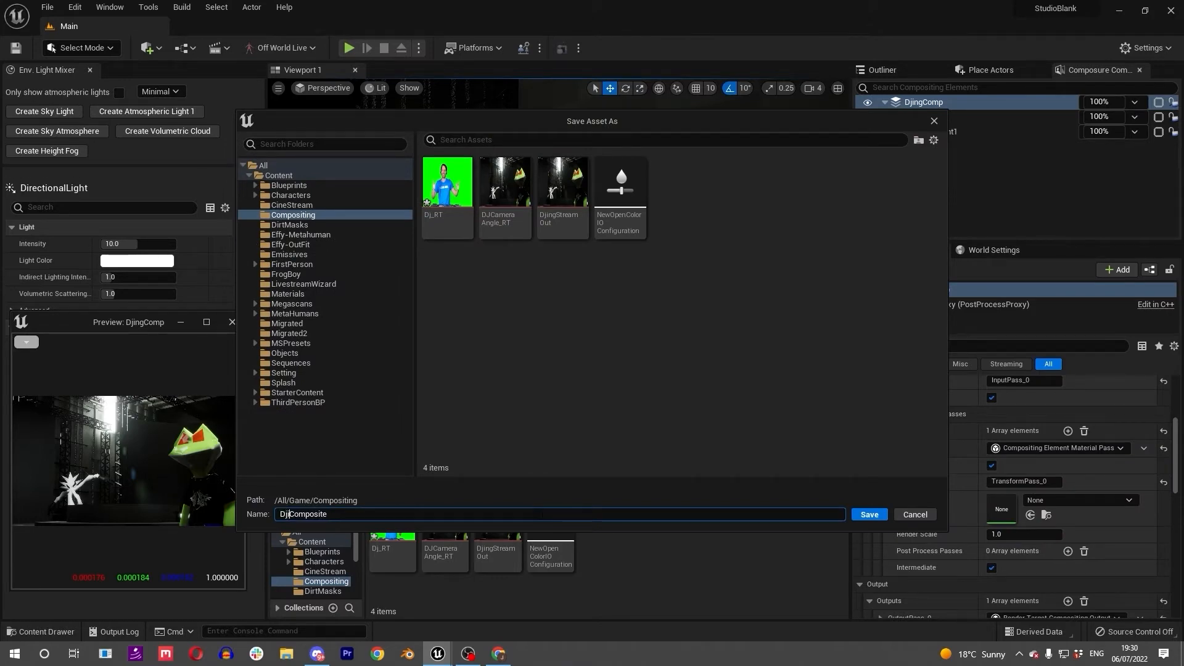
click(868, 514)
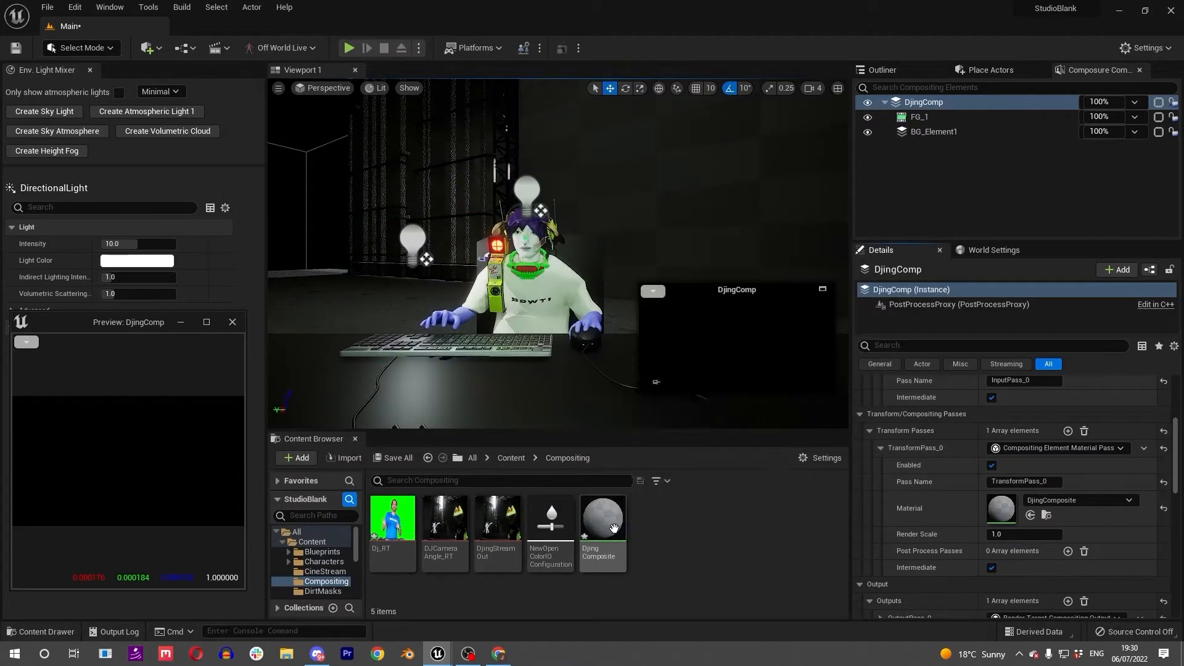
click(602, 521)
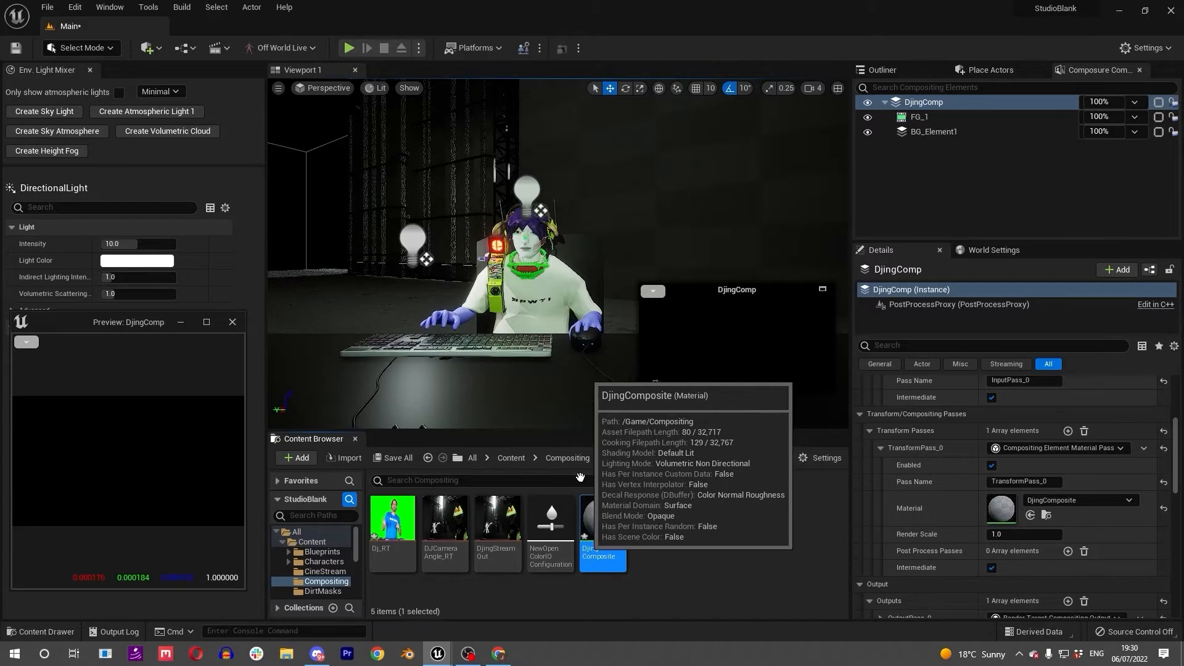
Step: Open DjingComposite in the Material Editor and bring up FG_1's chroma keying settings alongside
double_click(602, 517)
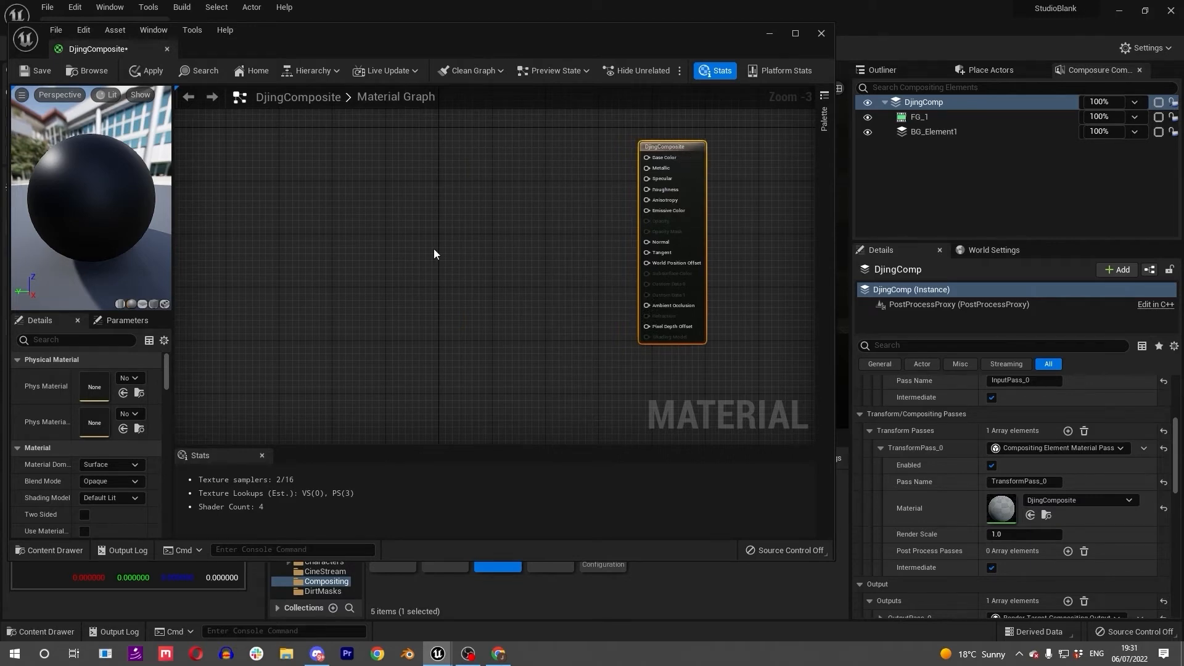
mouse_move(393, 227)
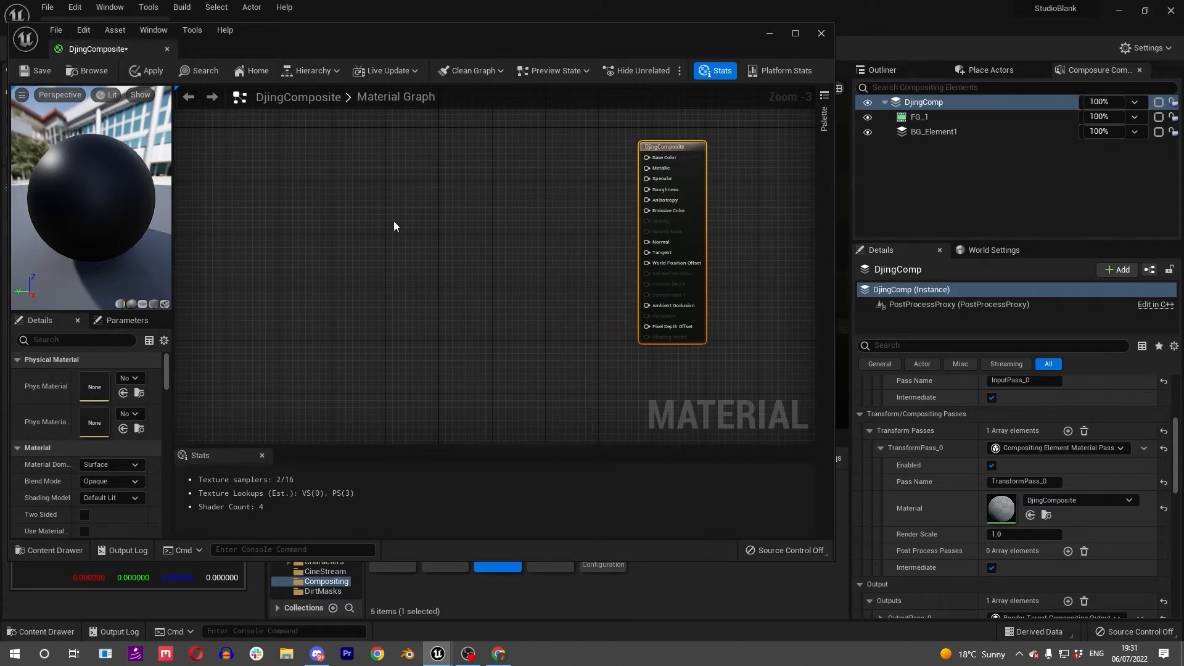
click(919, 116)
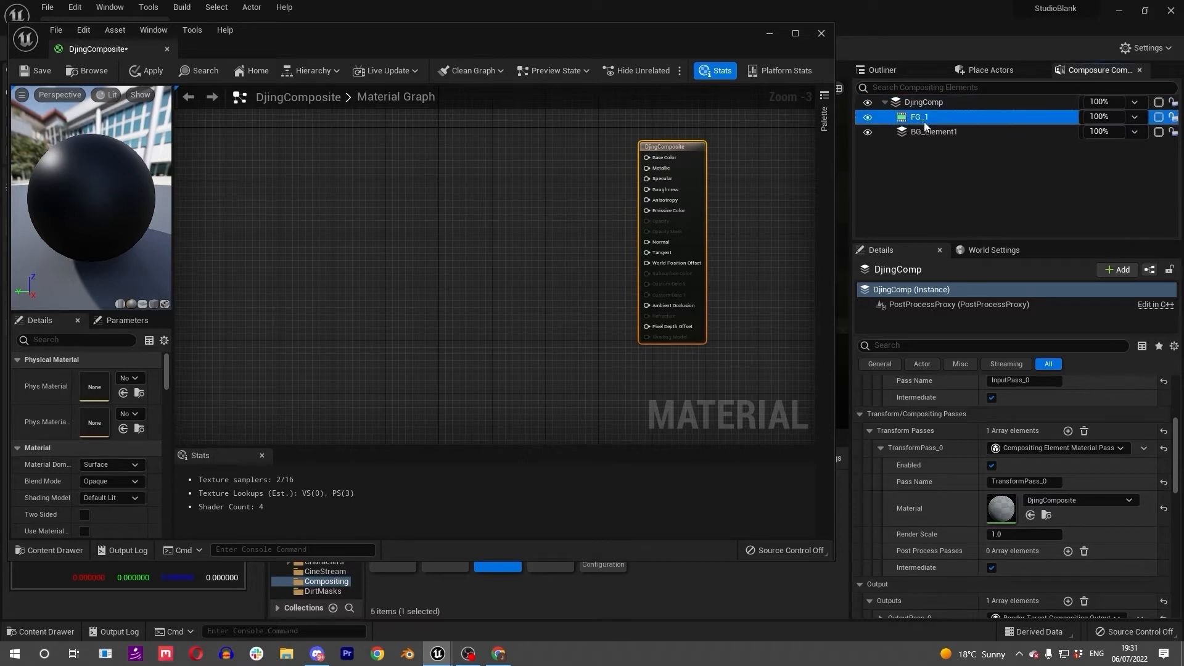
click(919, 116)
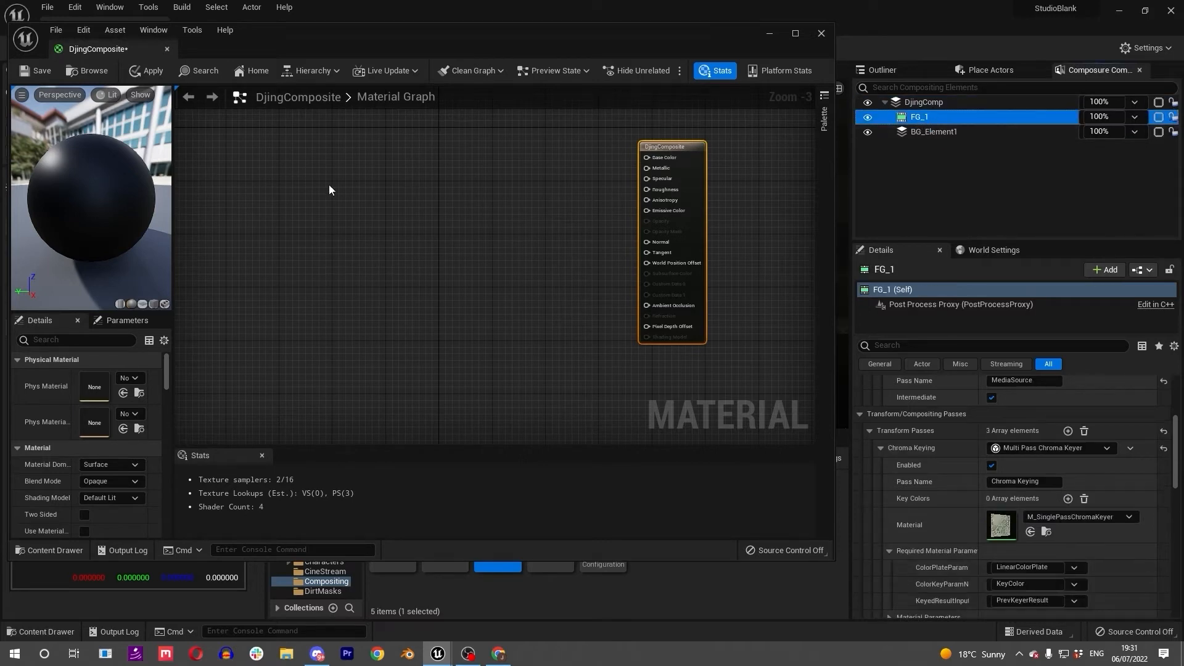
mouse_move(451, 191)
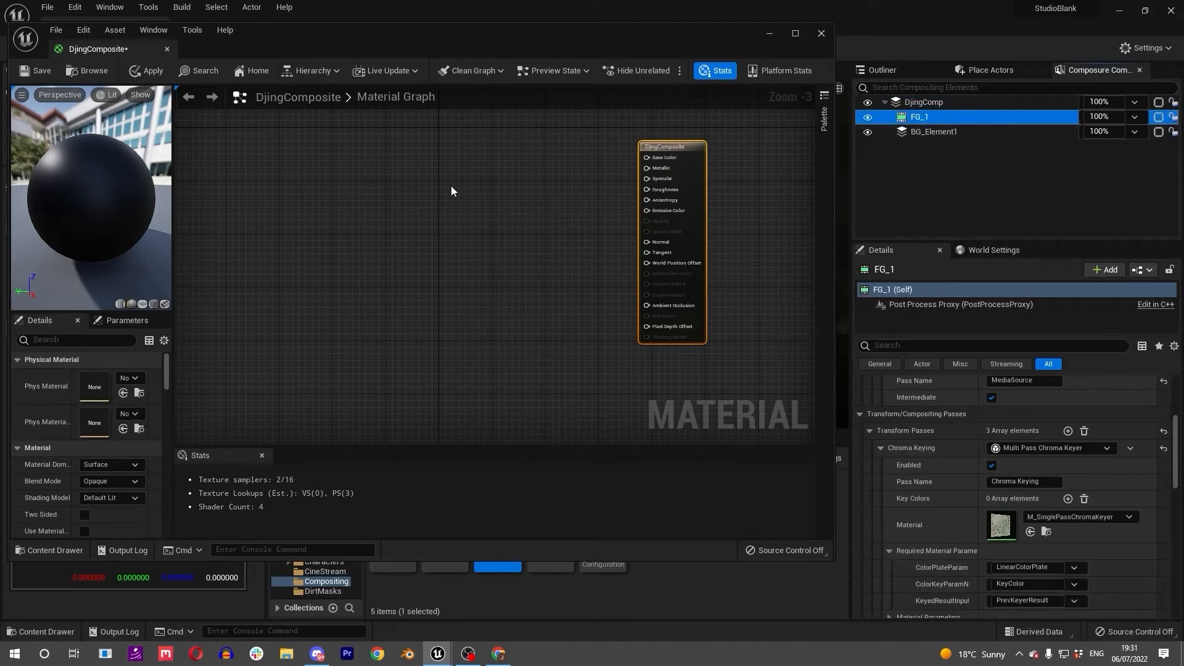
mouse_move(369, 343)
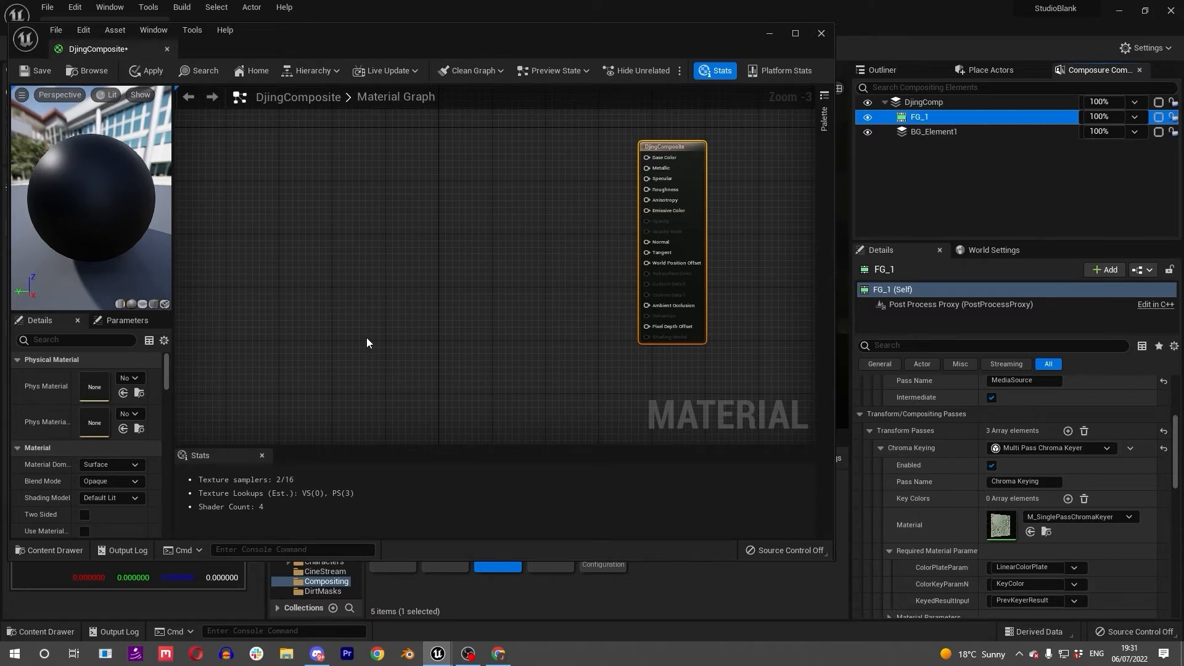
mouse_move(310, 261)
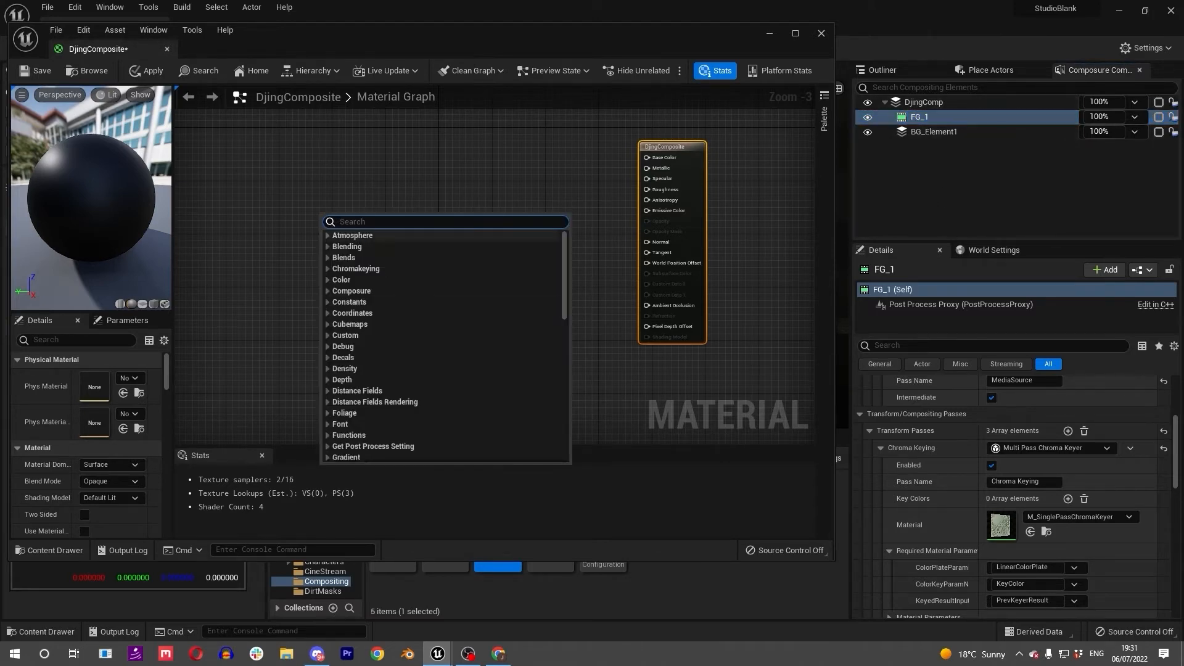
Step: Add TextureSampleParameter2D nodes to the graph and name them FG_1 and BG_Element1
text(extur)
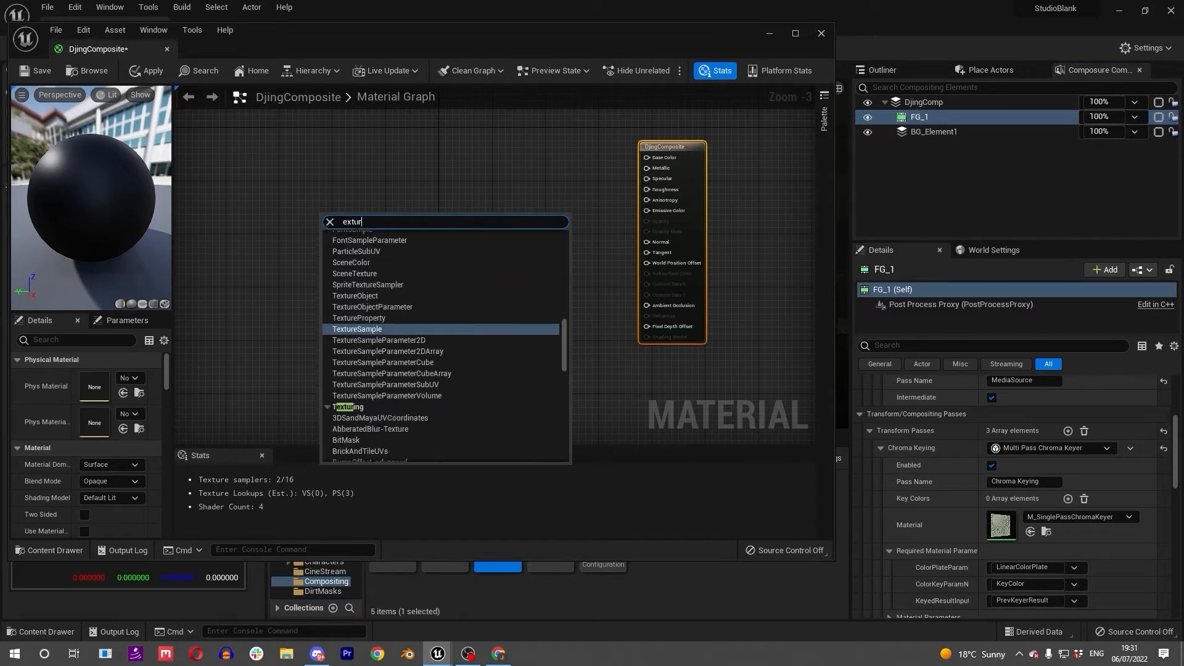
text(texture param)
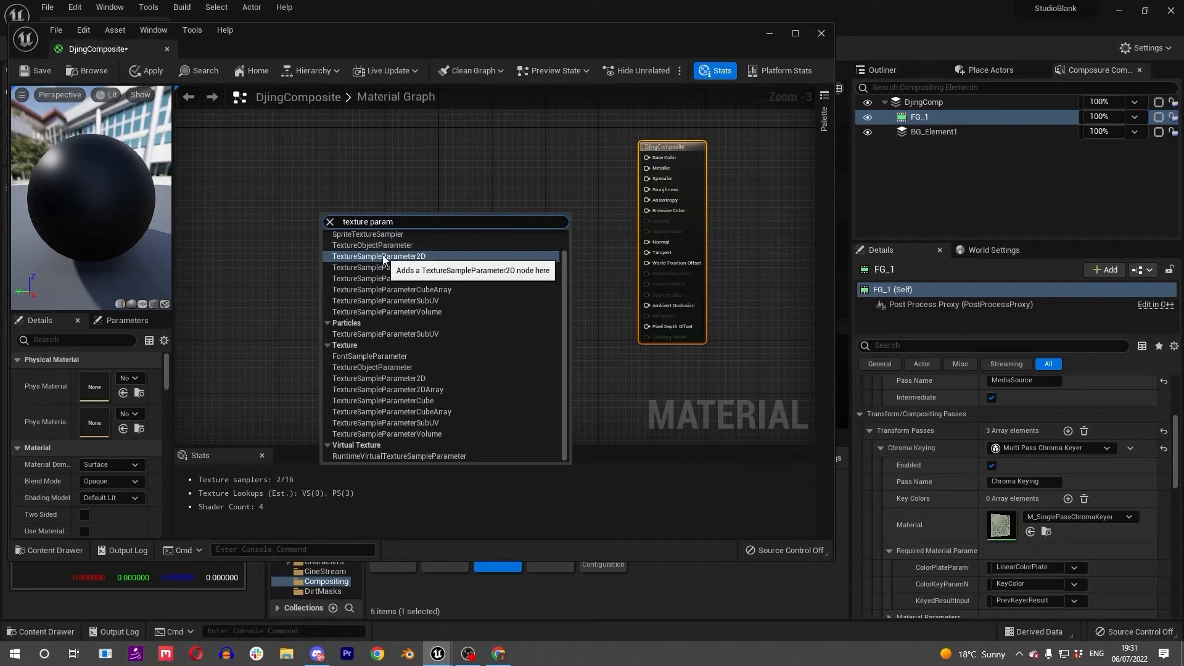
click(380, 257)
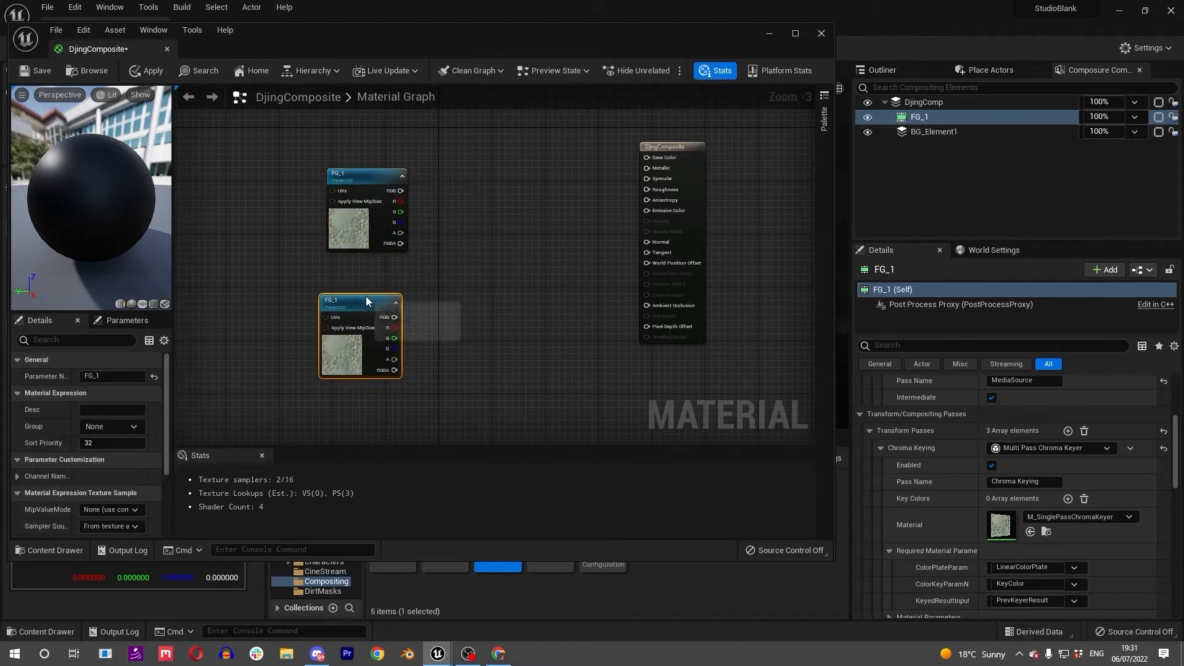
double_click(357, 301)
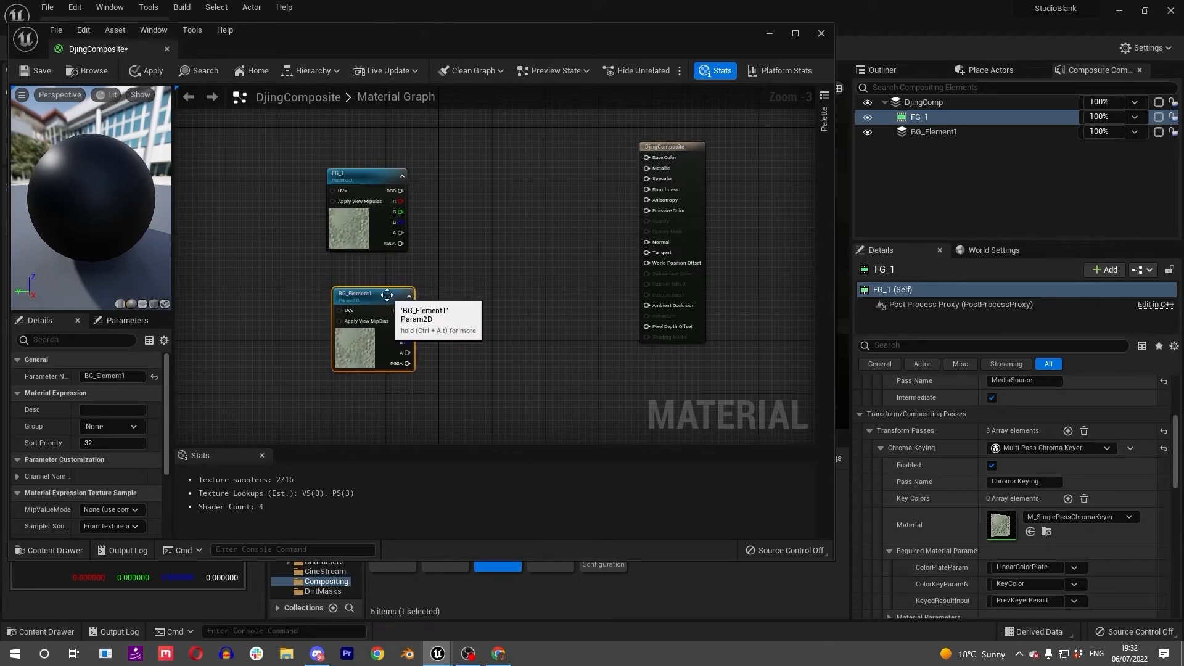
mouse_move(686, 151)
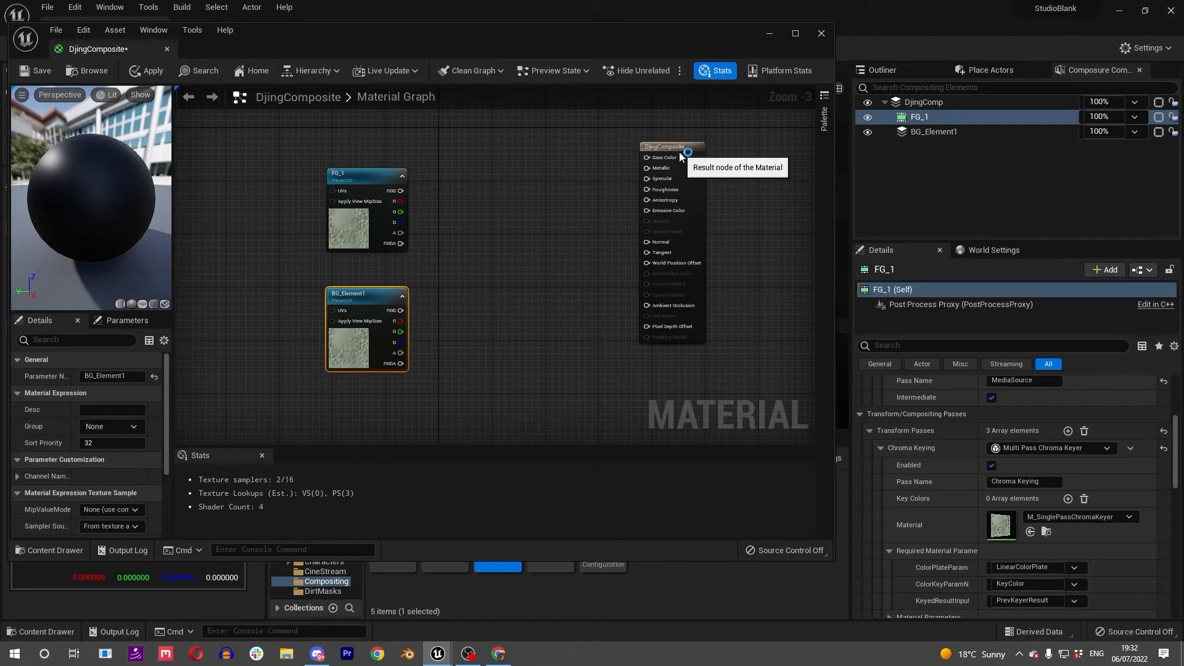
Step: Set DjingComposite's Material Domain to Post Process from the result node's Details
click(671, 145)
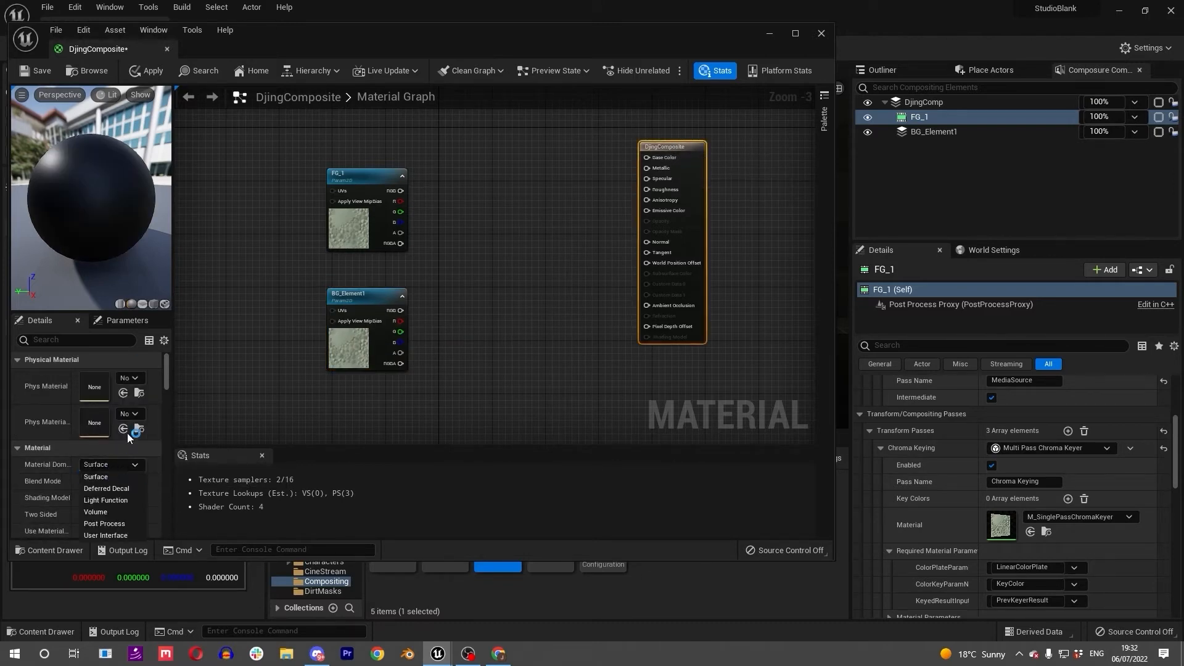
click(103, 527)
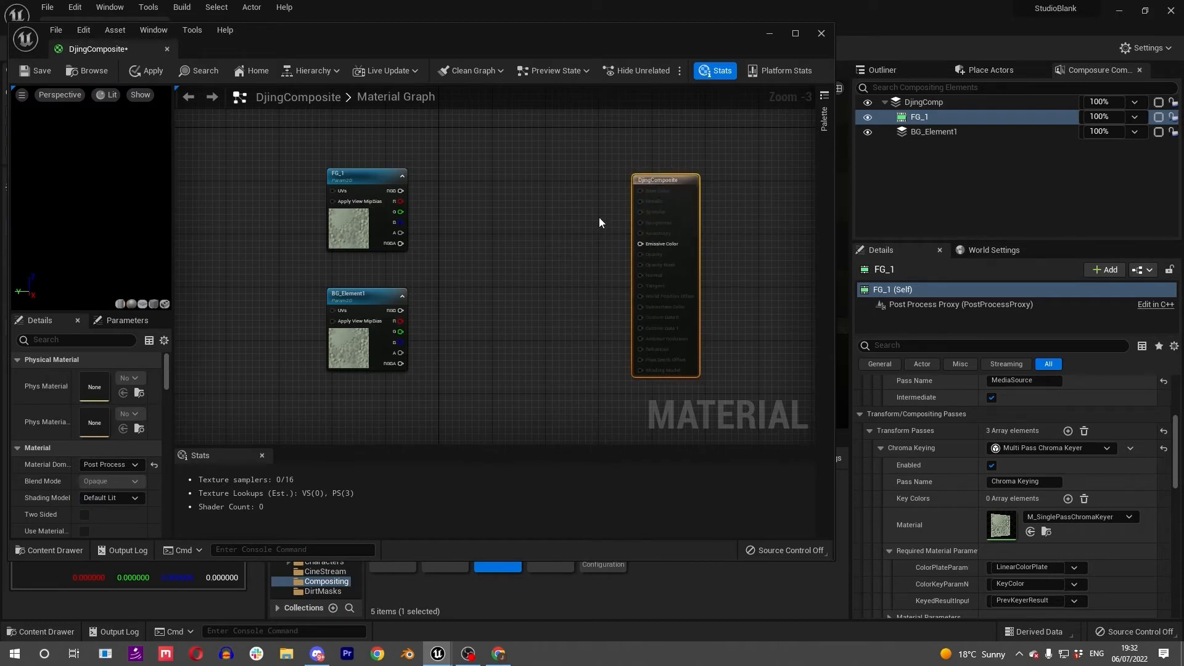
click(484, 305)
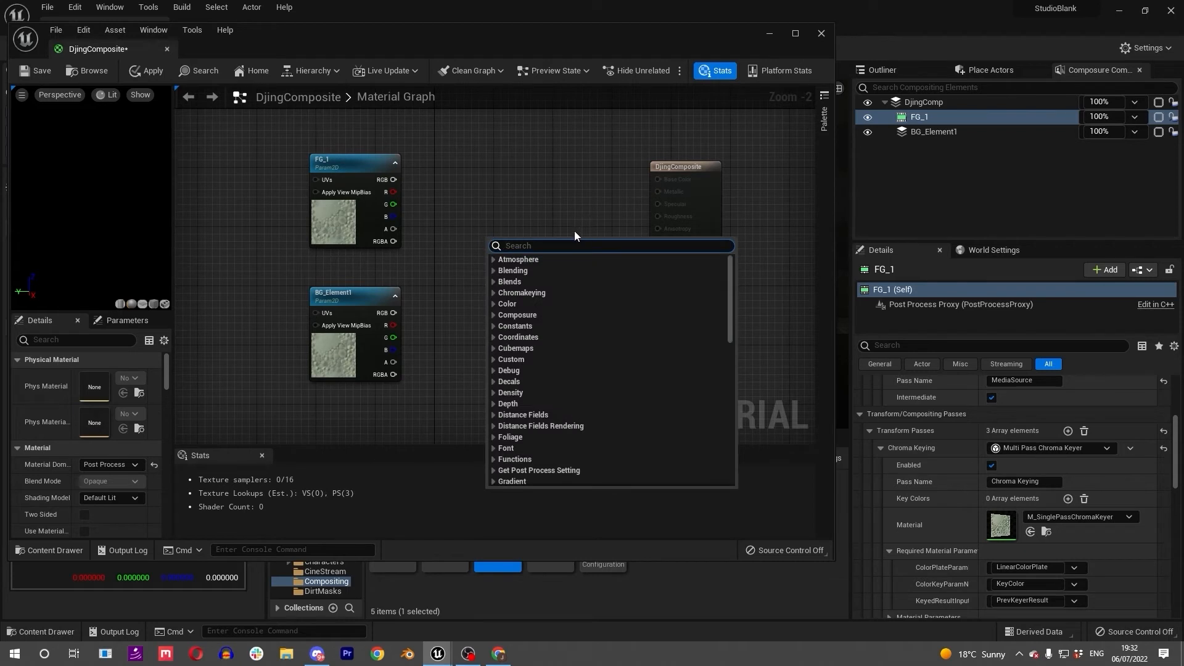
Step: Add a Composure Over node layering FG_1 RGBA over BG_Element1 into Emissive Color and save
text(composure)
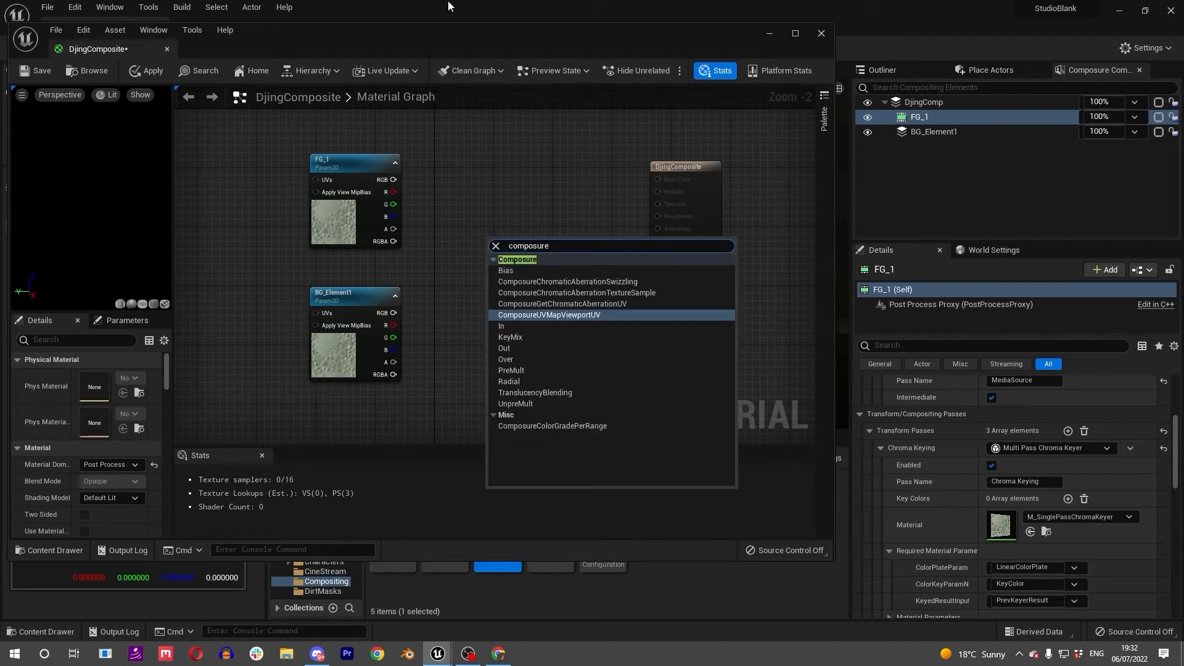
mouse_move(517, 349)
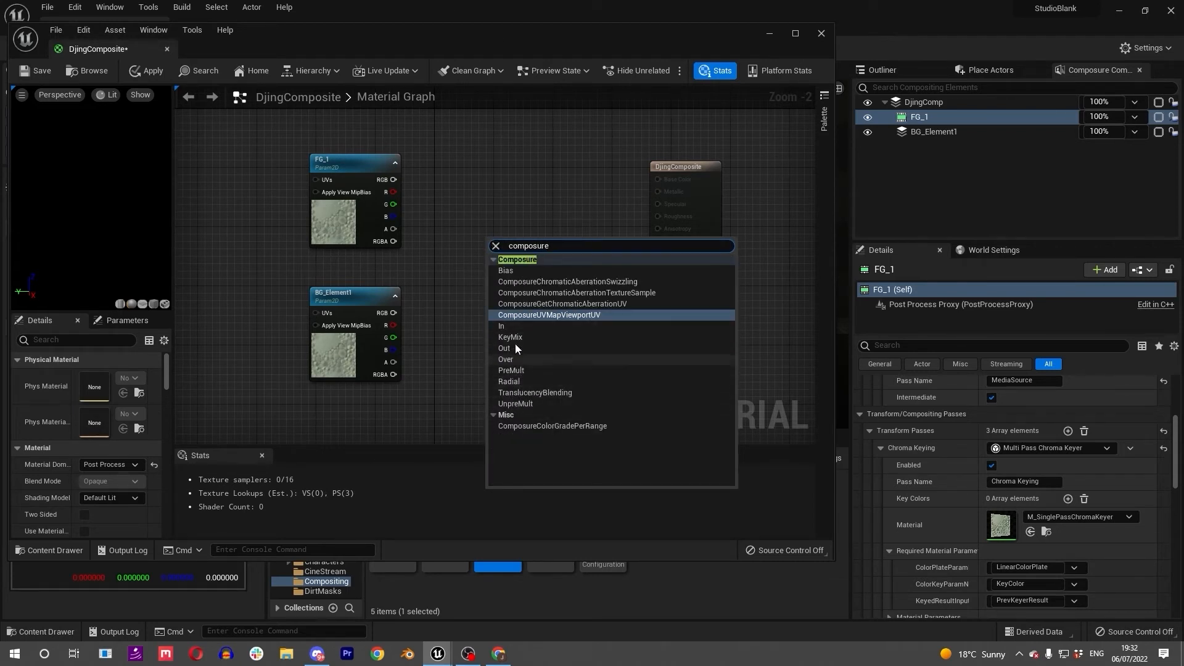
mouse_move(570, 239)
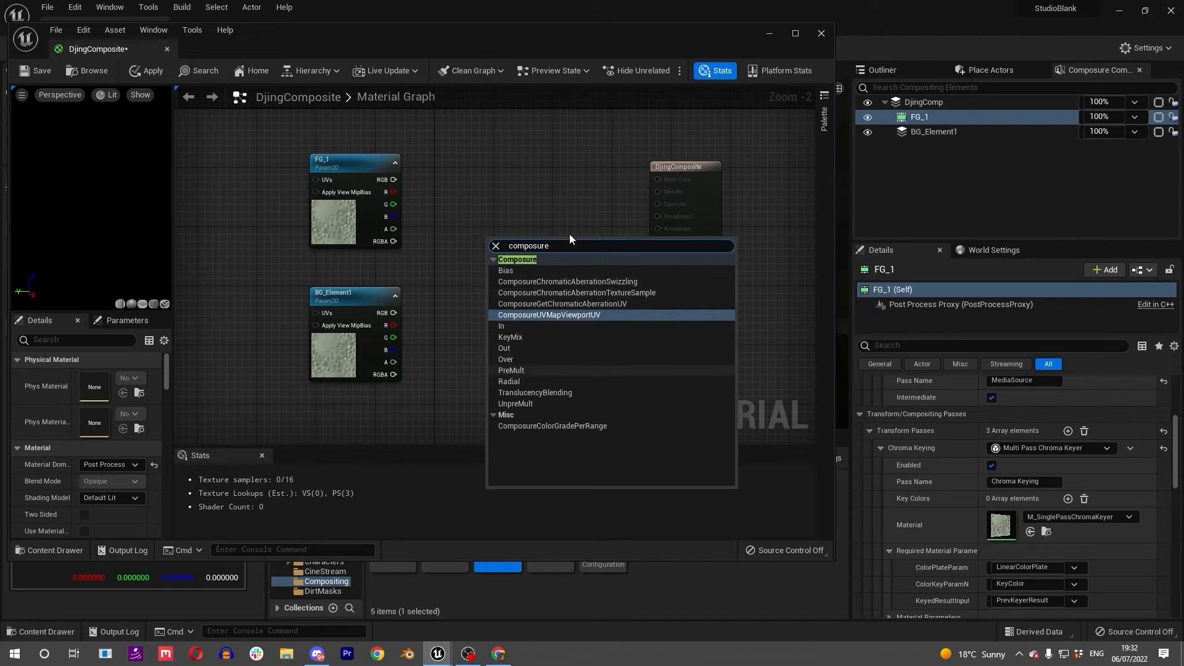
mouse_move(468, 267)
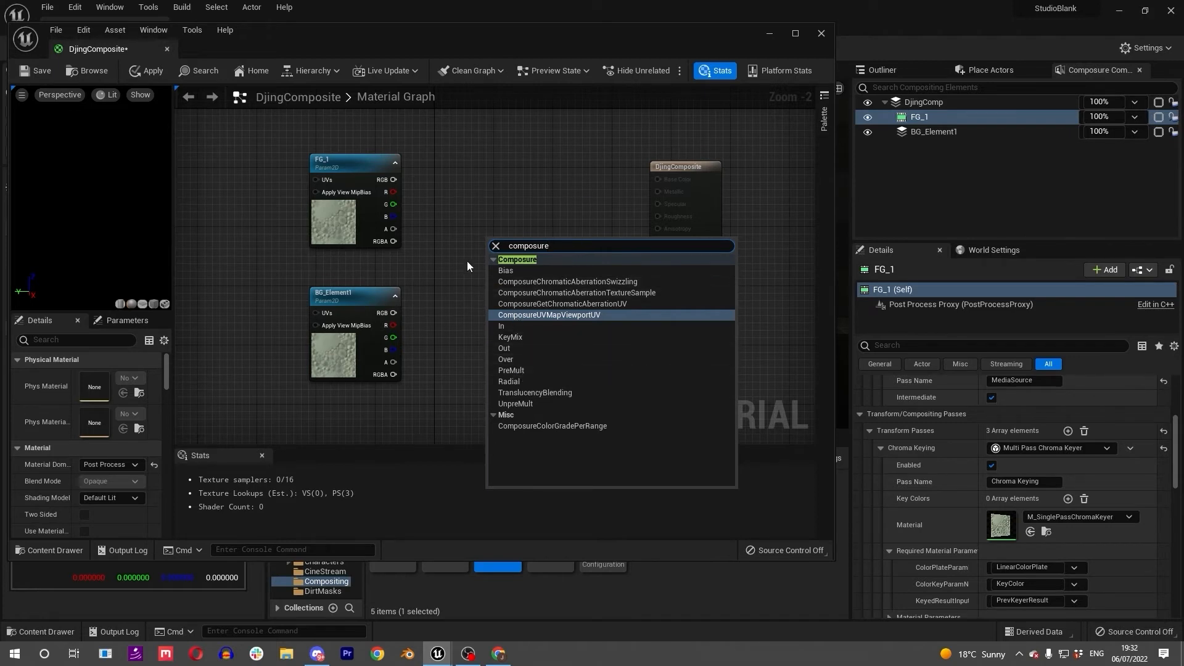
mouse_move(451, 415)
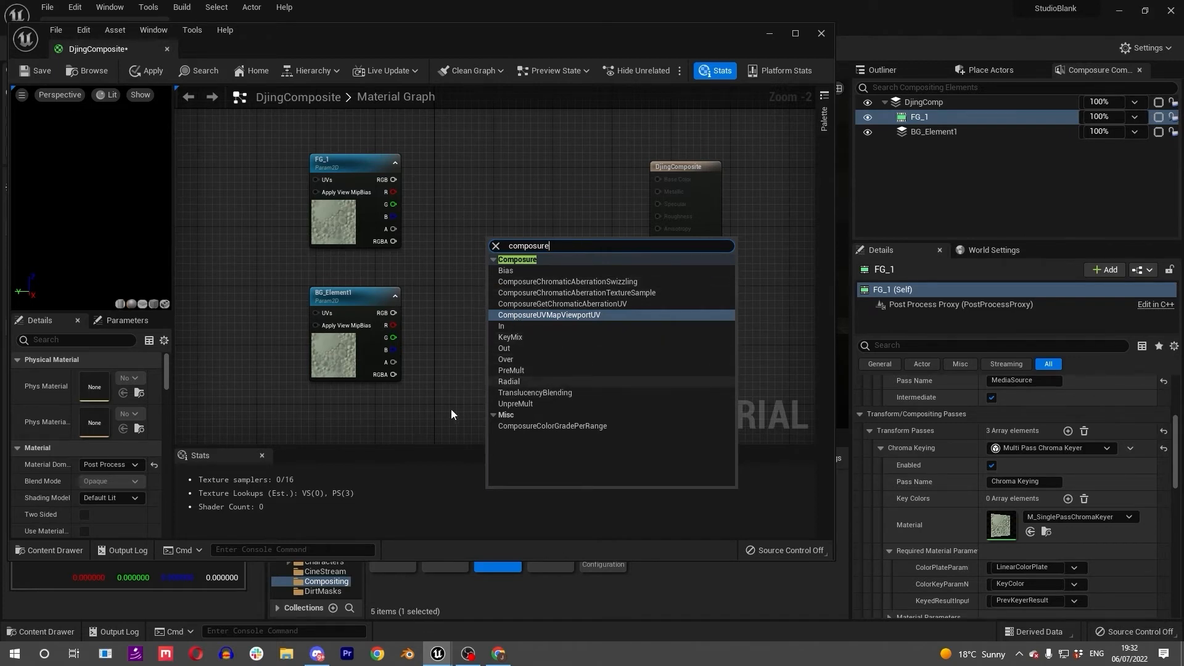
mouse_move(561, 380)
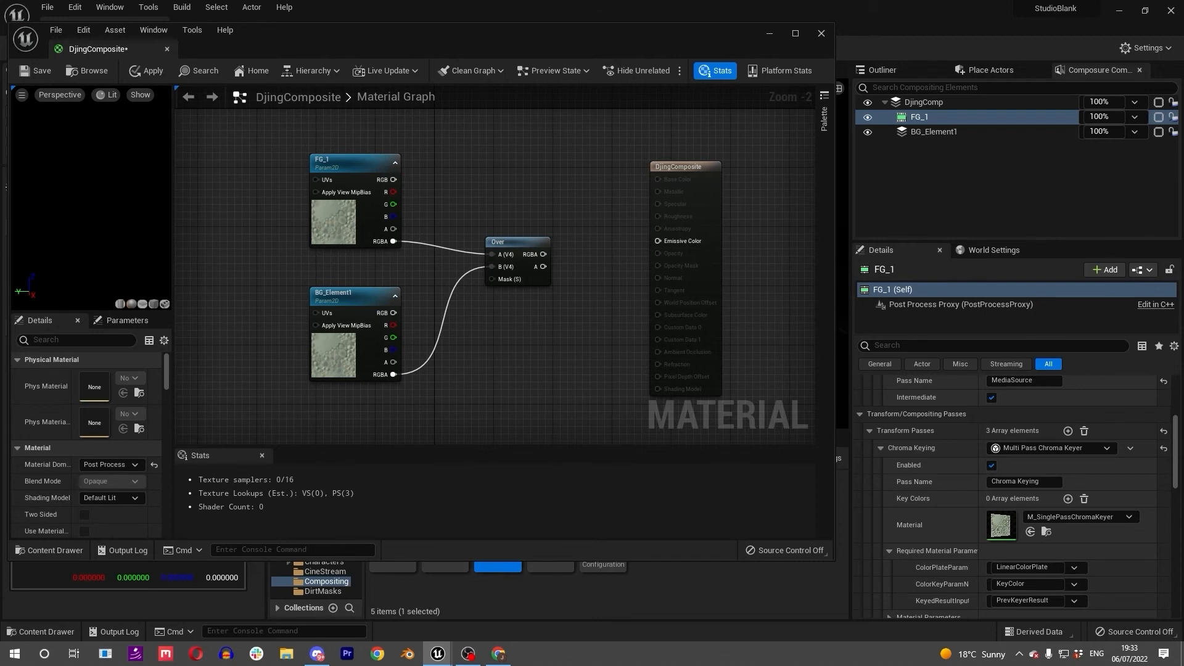
mouse_move(641, 322)
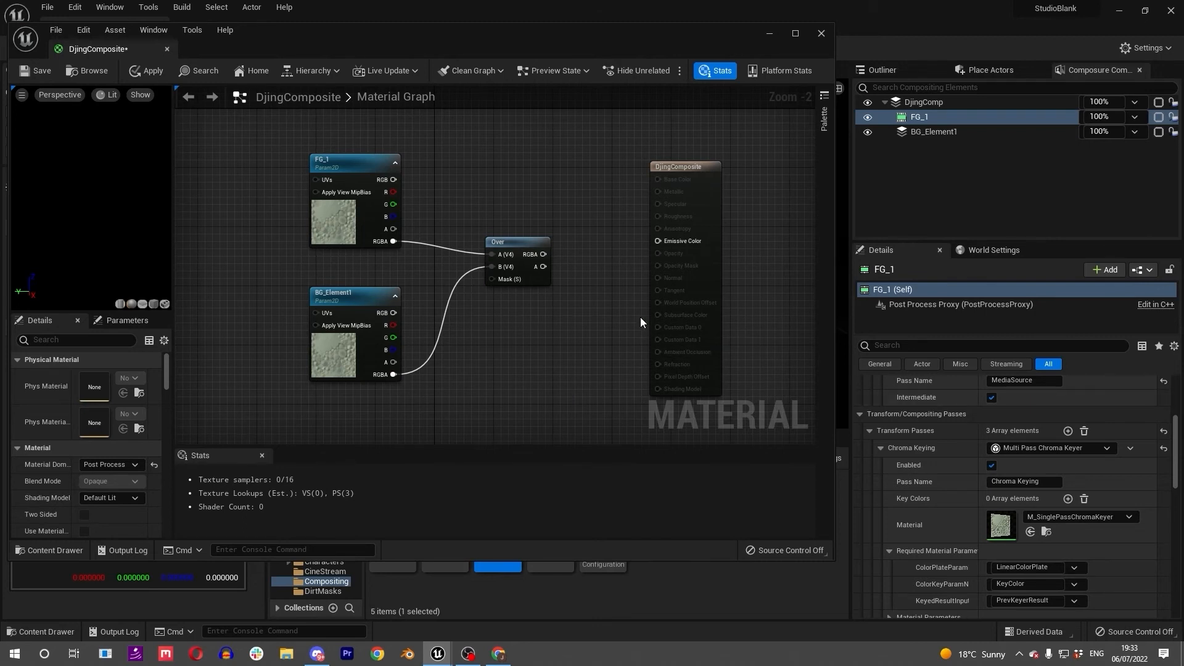
mouse_move(533, 254)
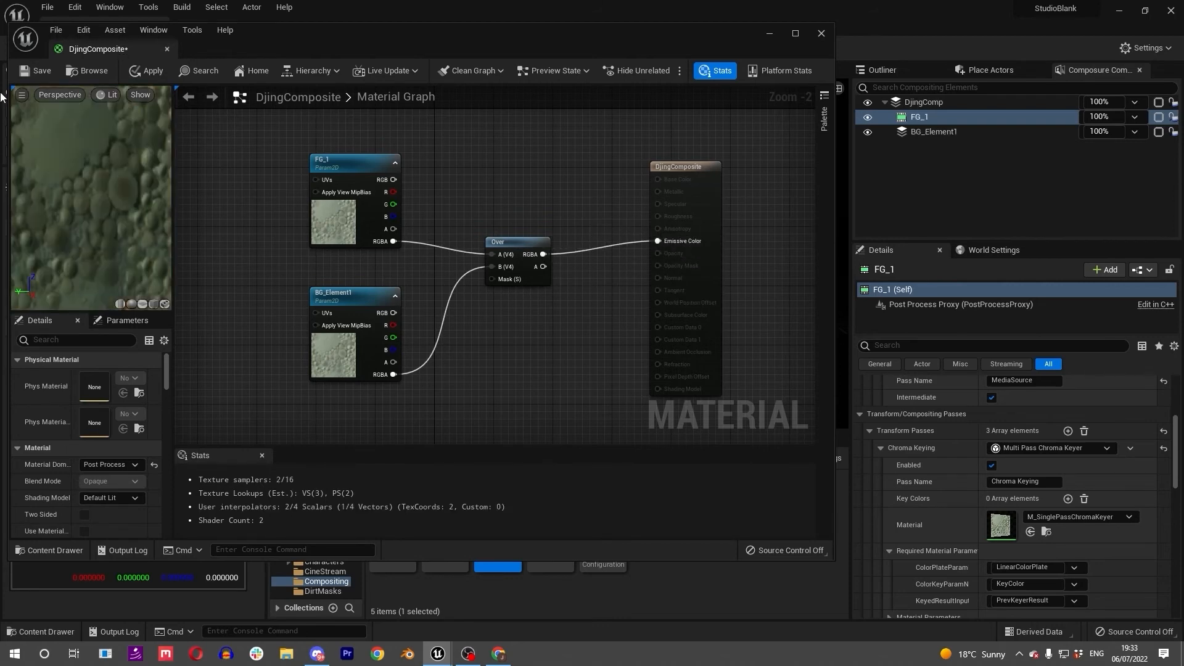
click(147, 71)
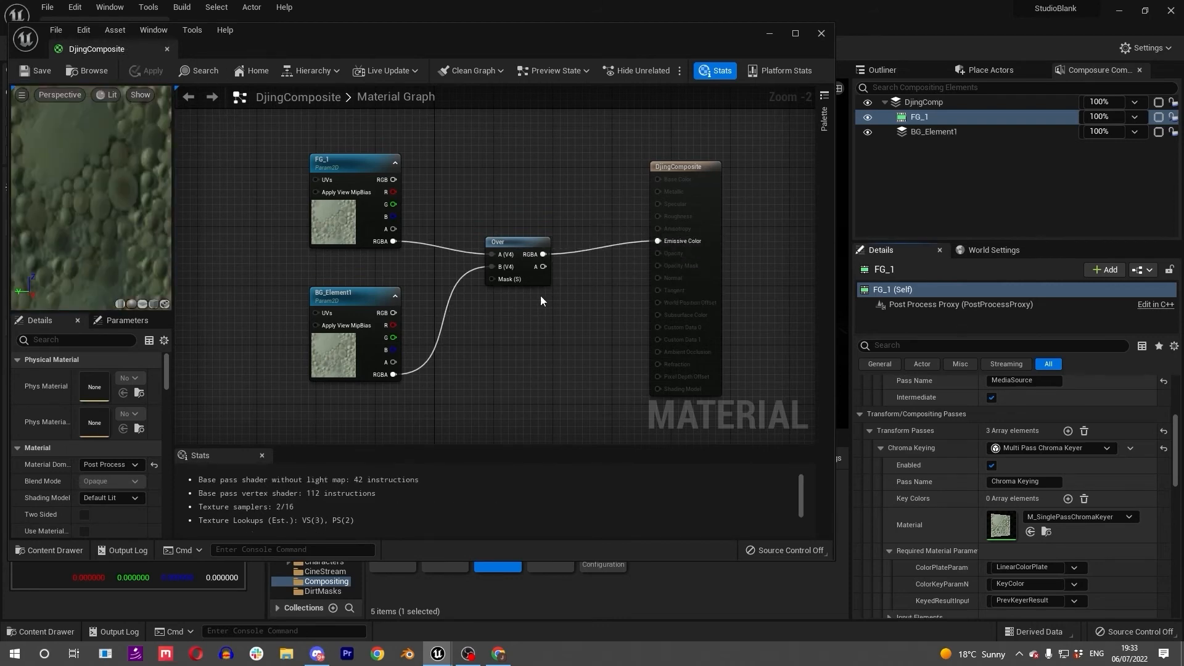
mouse_move(349, 169)
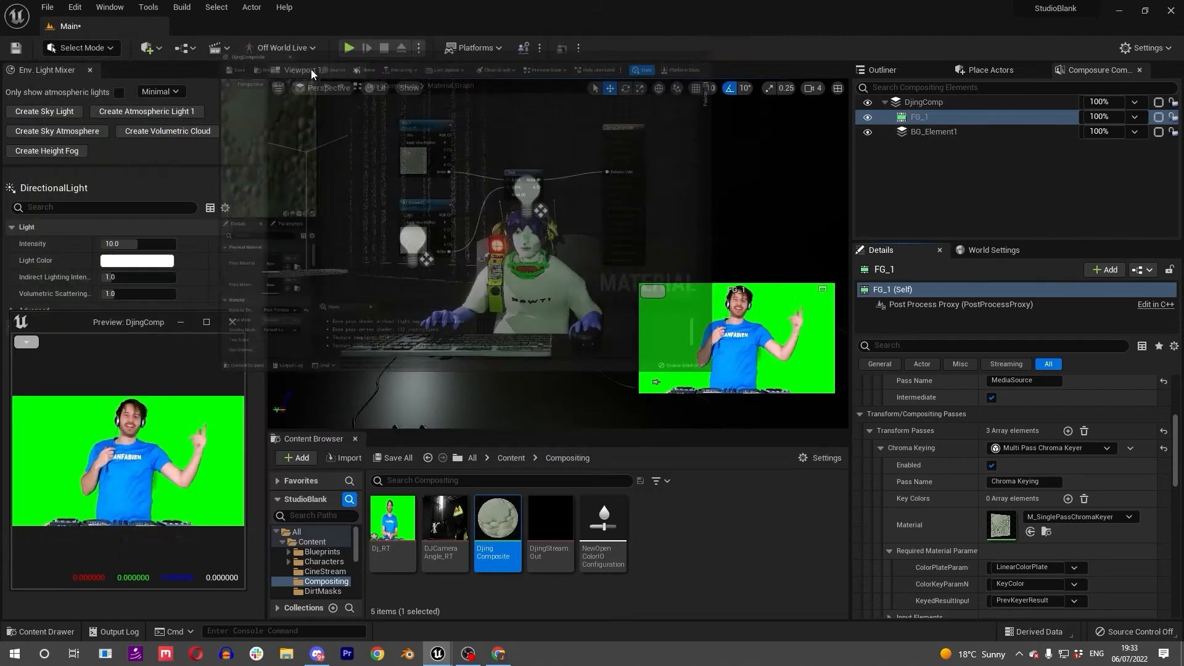
Step: Return to the Main level and lower FG_1's opacity to 15% in the Composure panel
click(923, 103)
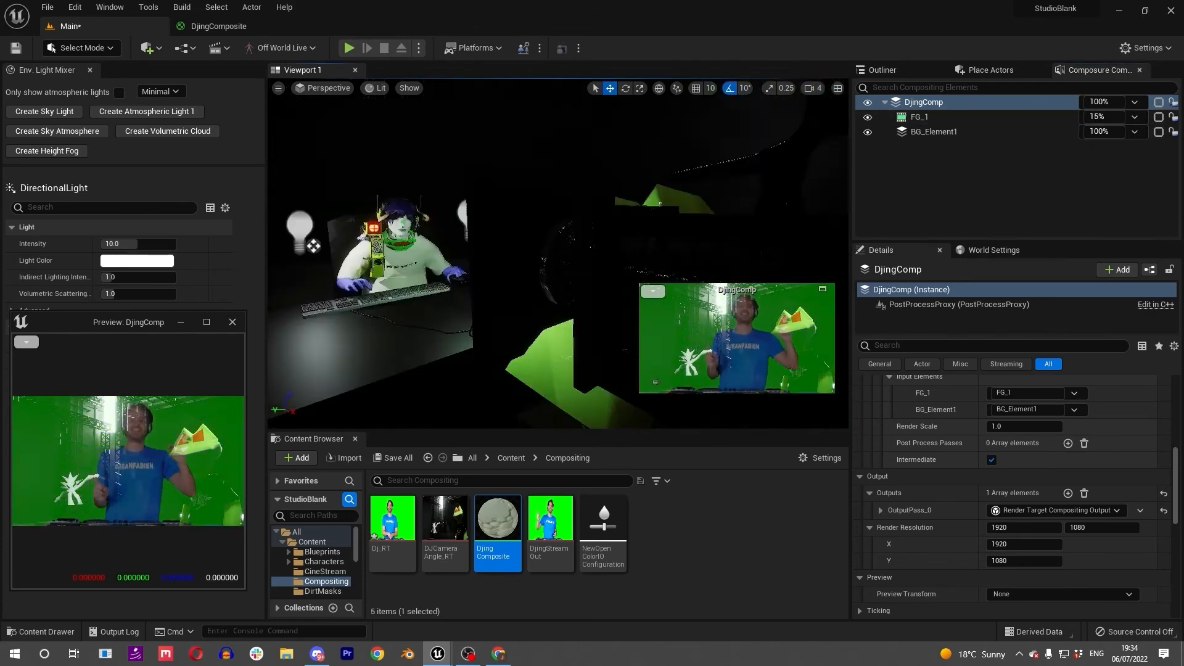
Step: Pilot the OWLCineCamCapture2 camera and select DjingComp in the Composure panel
right_click(529, 241)
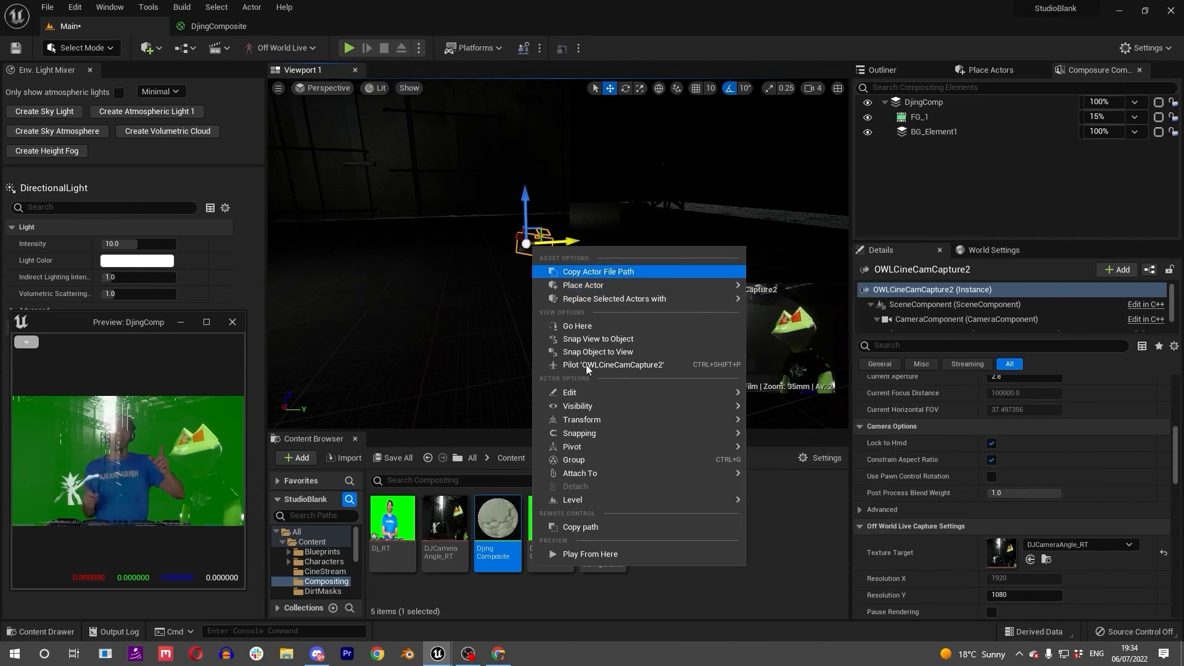
click(613, 365)
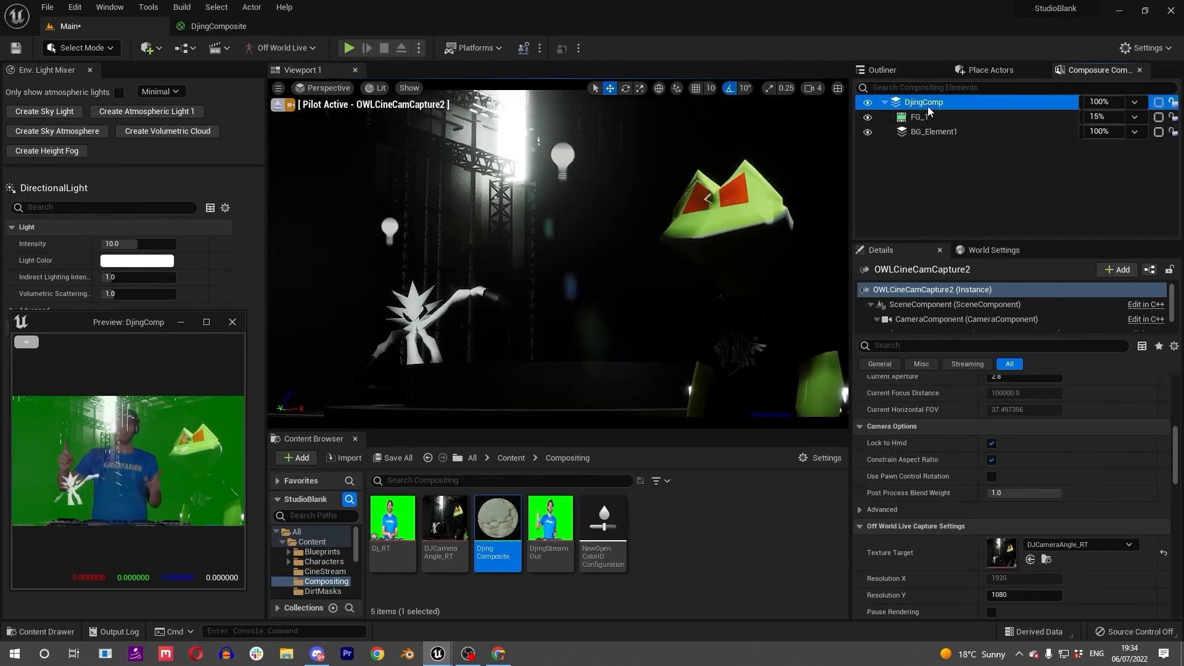
click(922, 103)
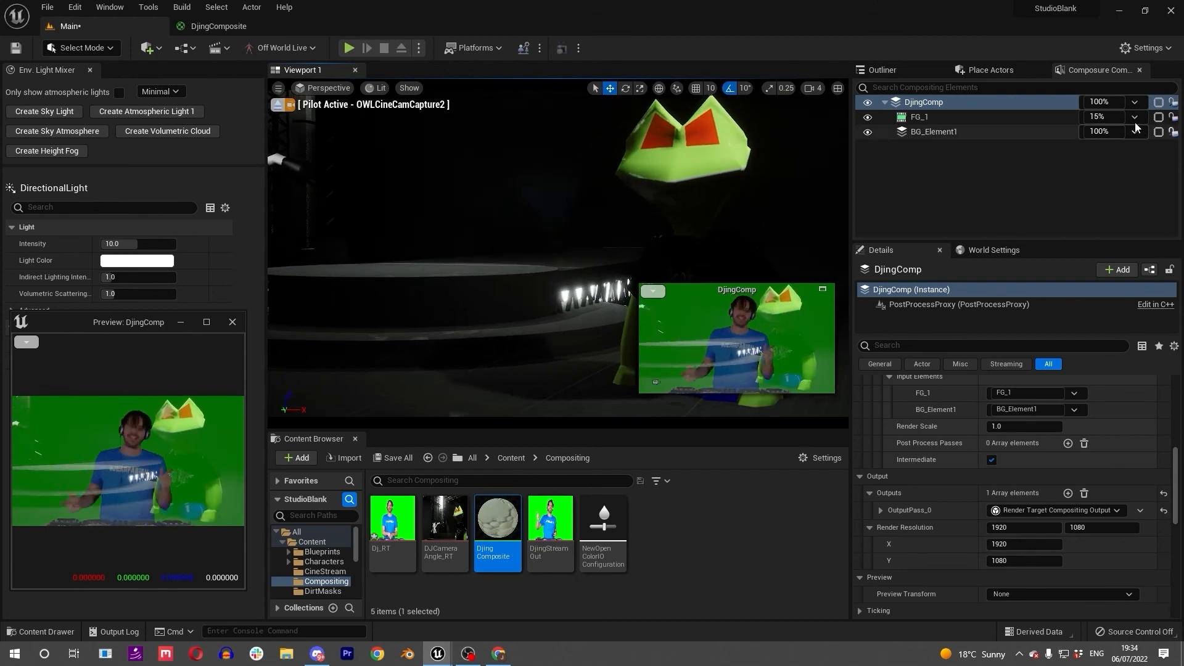
Step: Toggle FG_1 element rendering off and back on, then reselect DjingComp at 100% opacity
click(868, 132)
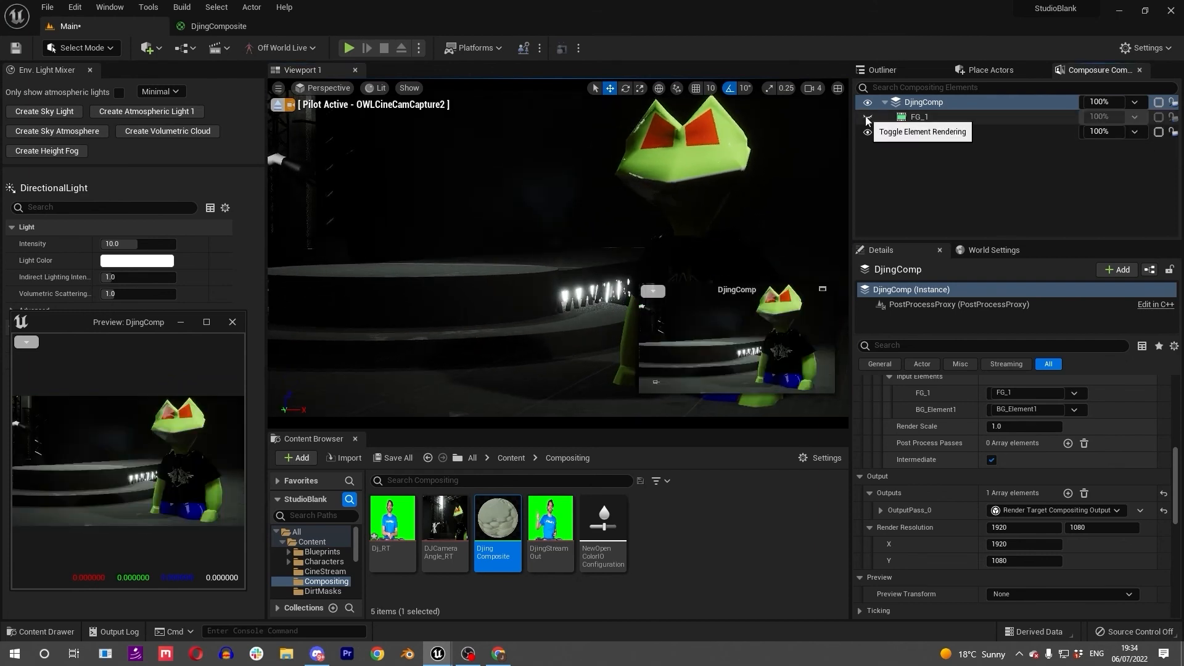
click(867, 120)
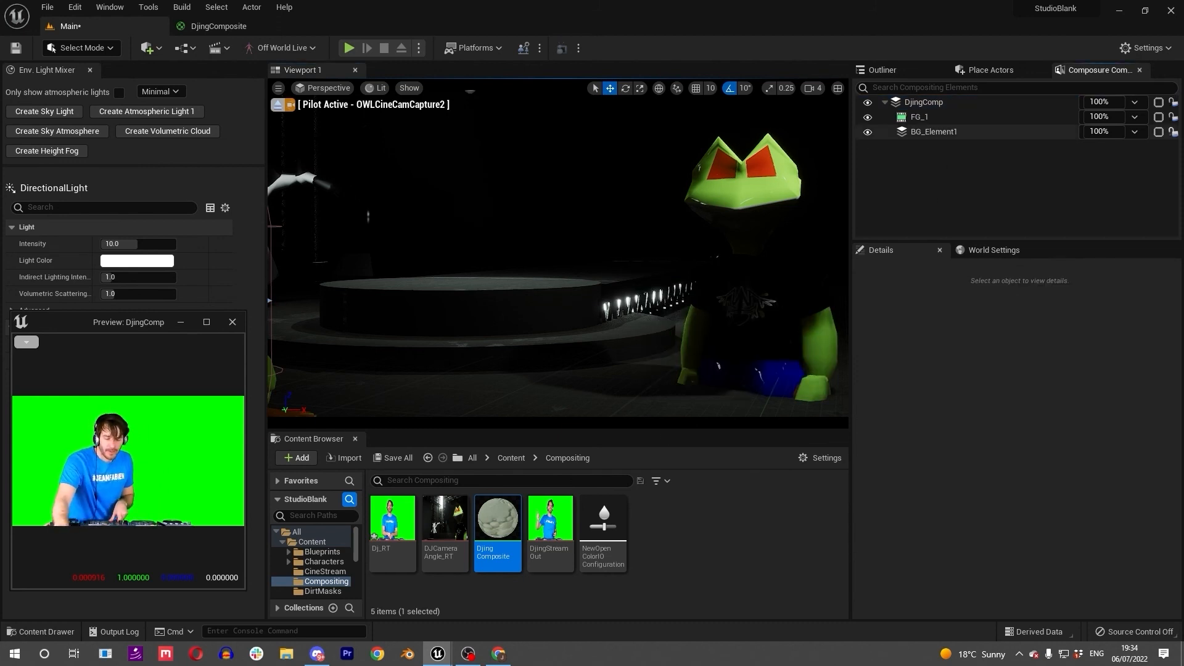
click(923, 102)
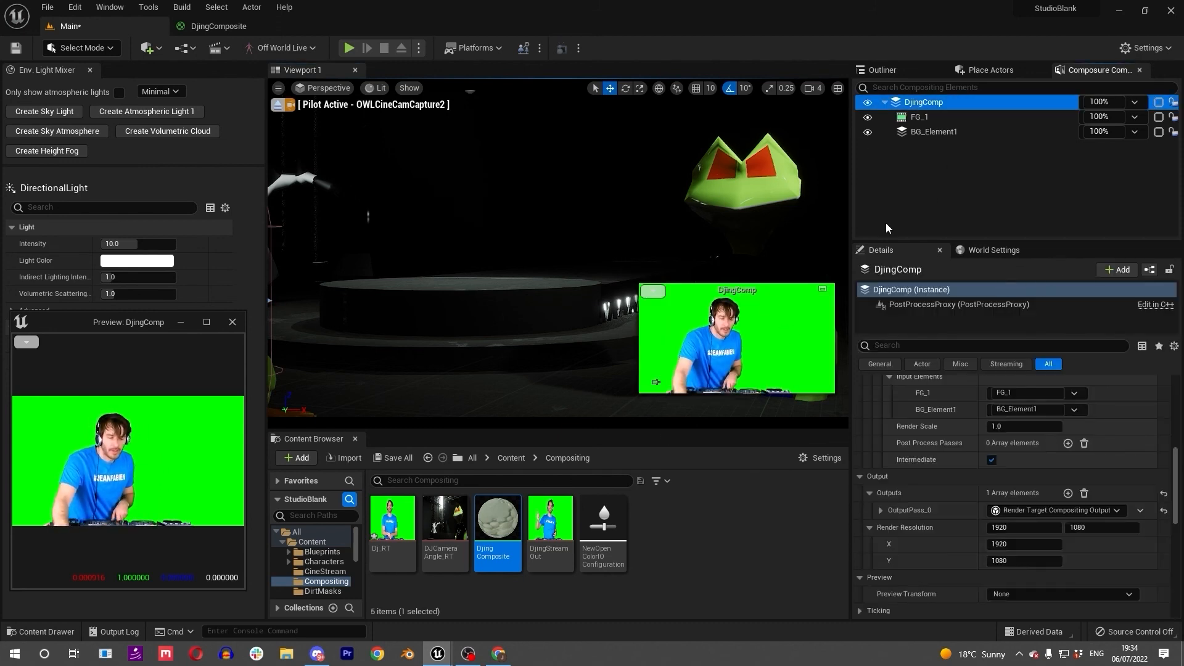